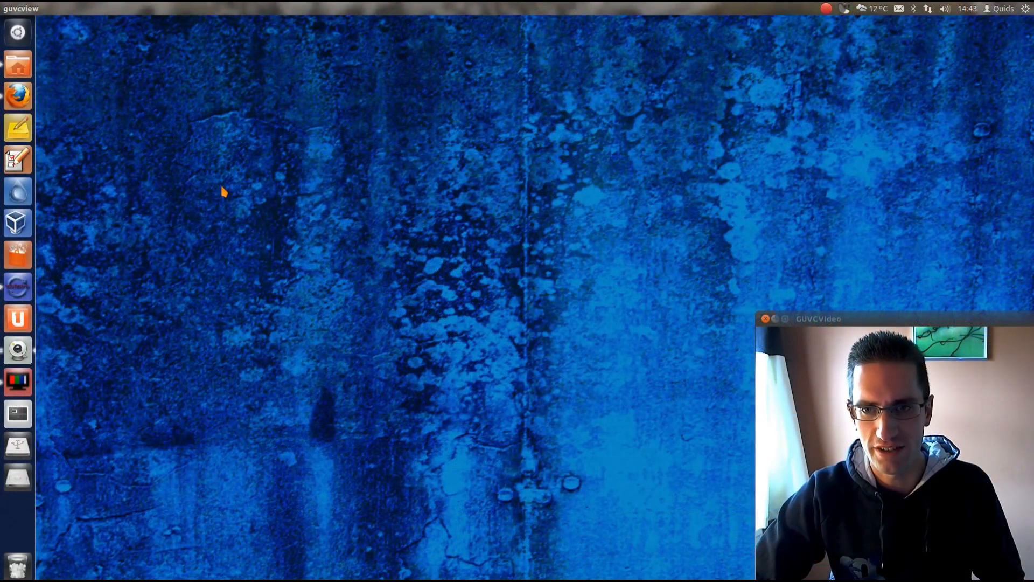
Launch Firefox from the launcher onto the OpenMediaVault project site.
left_click(17, 96)
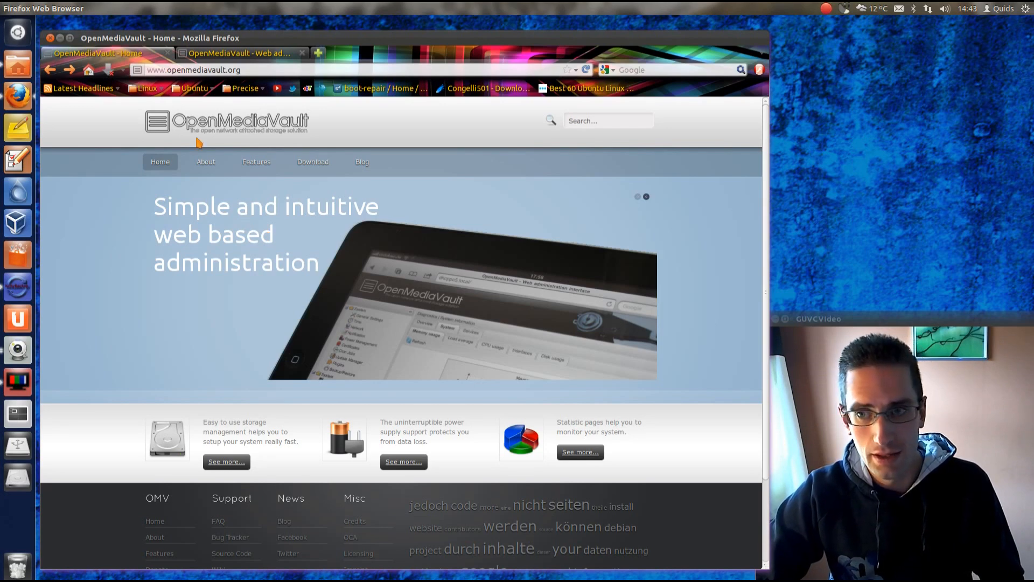
Show the Features page listing services like SSH, FTP, NFS, SMB/CIFS and RAID.
left_click(256, 162)
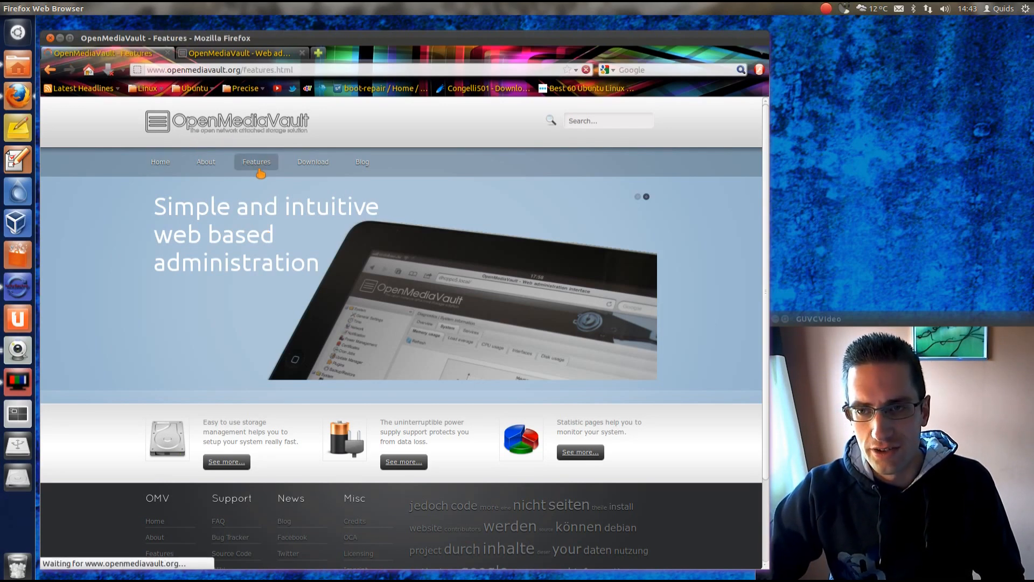
left_click(256, 161)
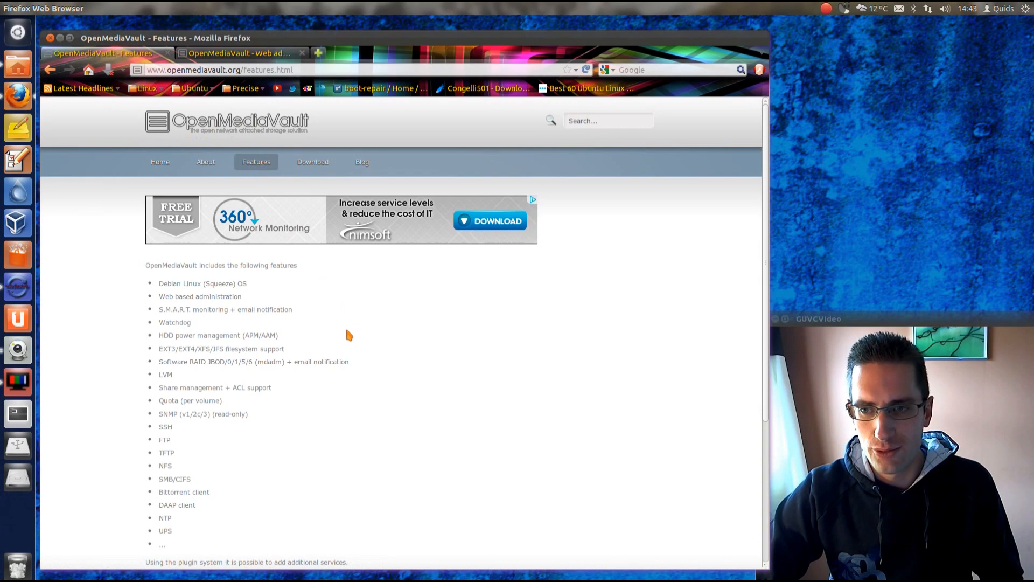
mouse_move(323, 361)
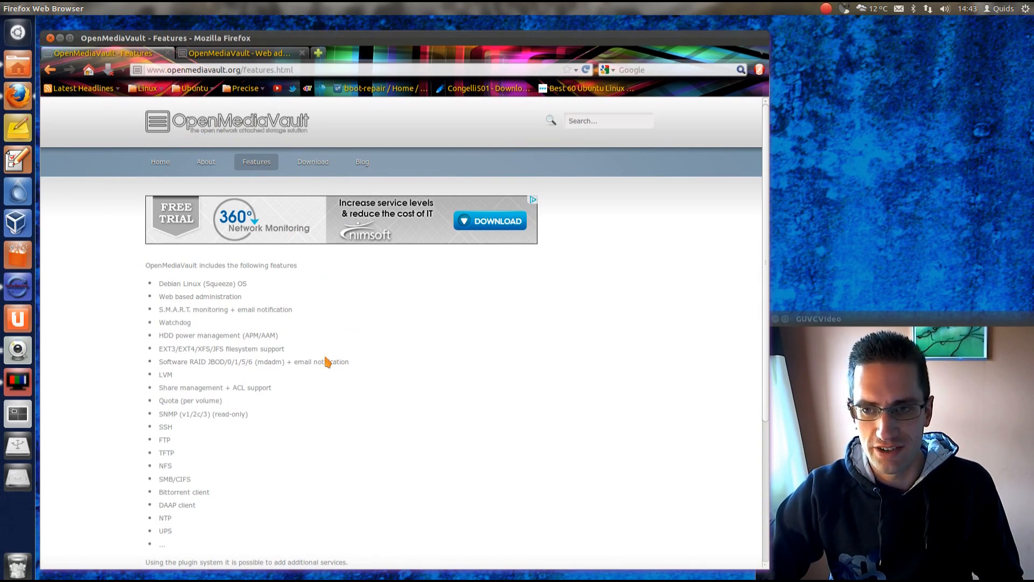
mouse_move(314, 343)
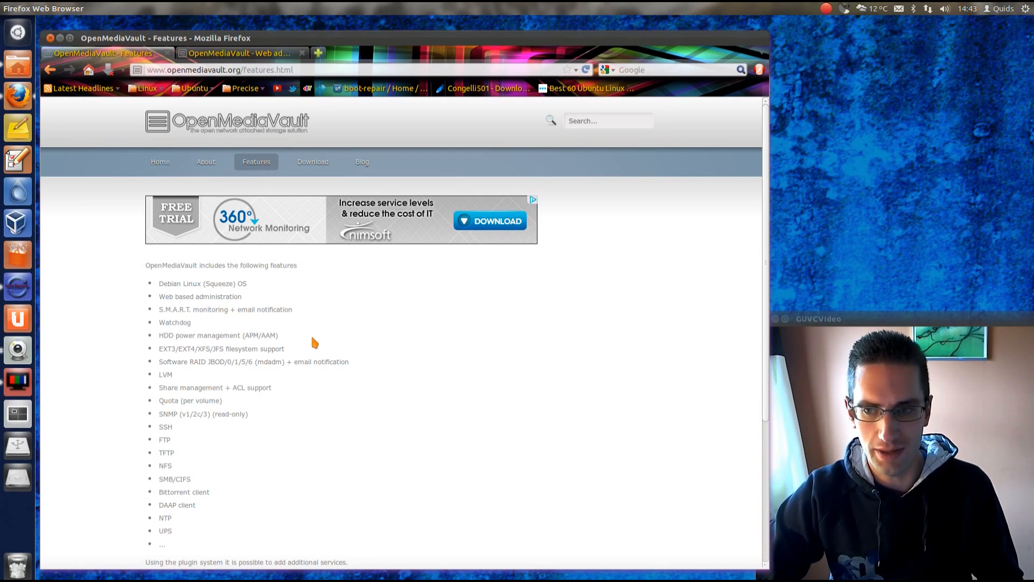
mouse_move(247, 454)
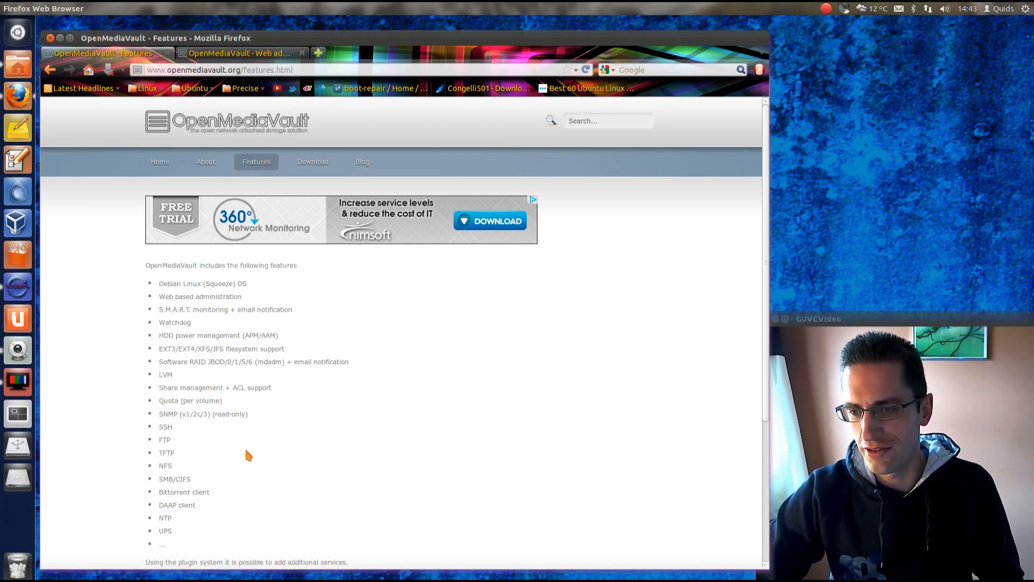
mouse_move(188, 492)
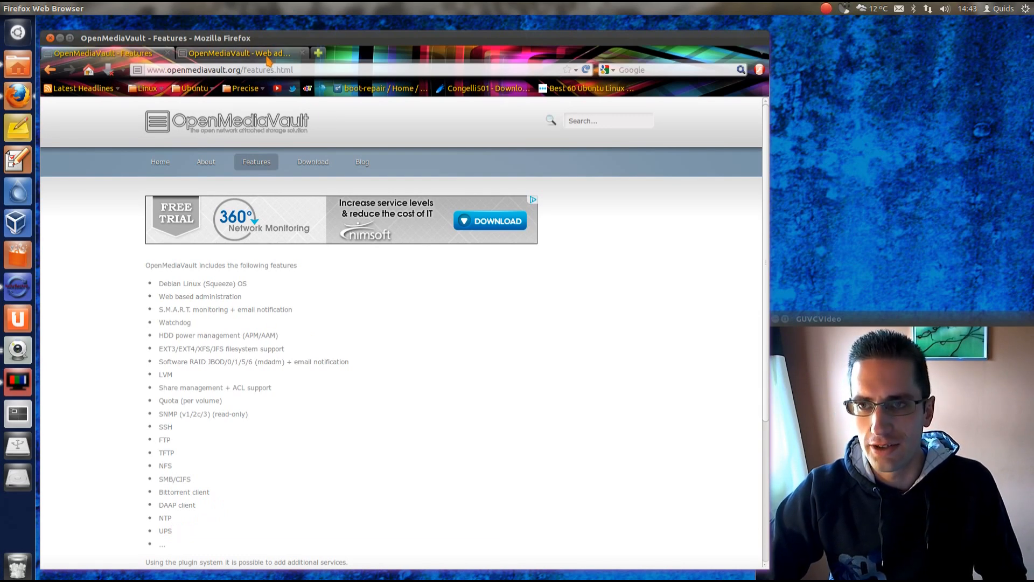
Switch to the NAS web administration tab at nas.local showing System Information.
left_click(237, 53)
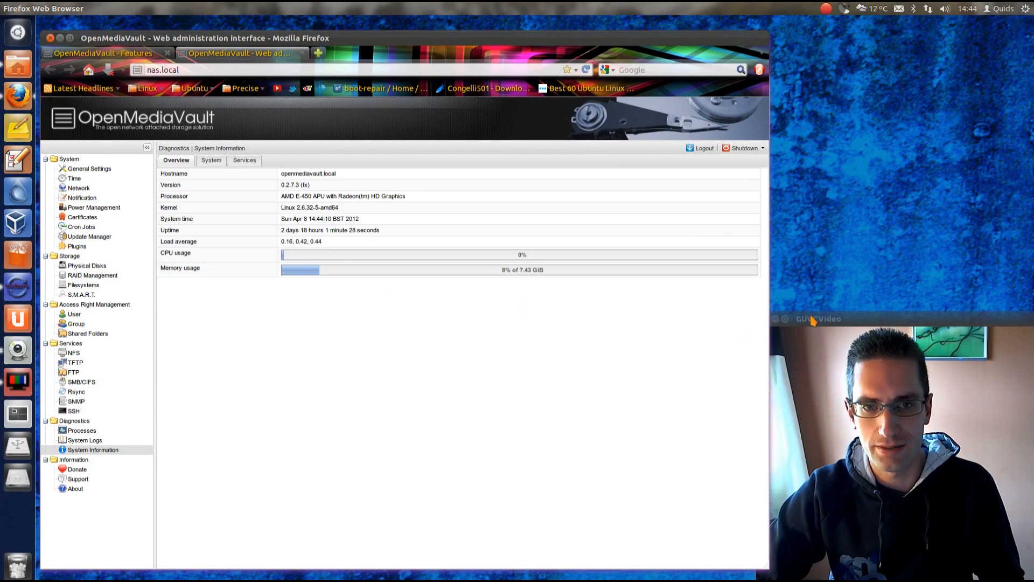
Go full screen, view General Settings, then list the physical disks /dev/sda and /dev/sdb.
key("F11")
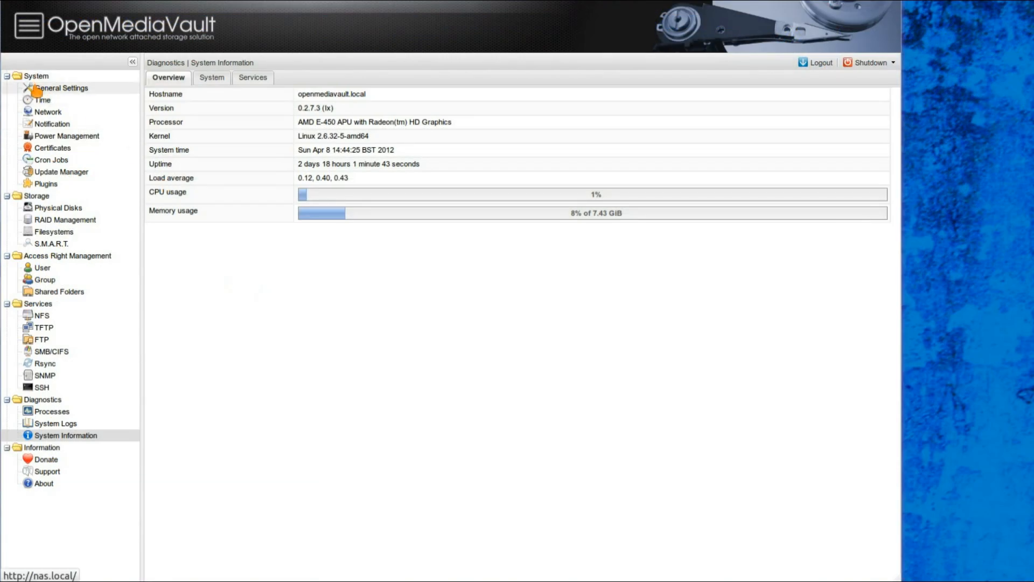
left_click(61, 88)
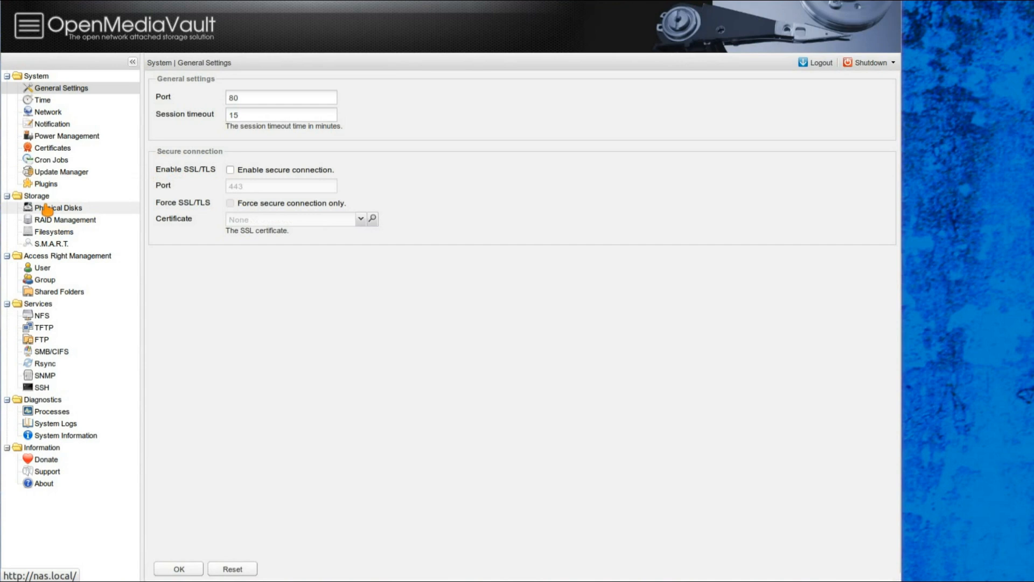
left_click(59, 208)
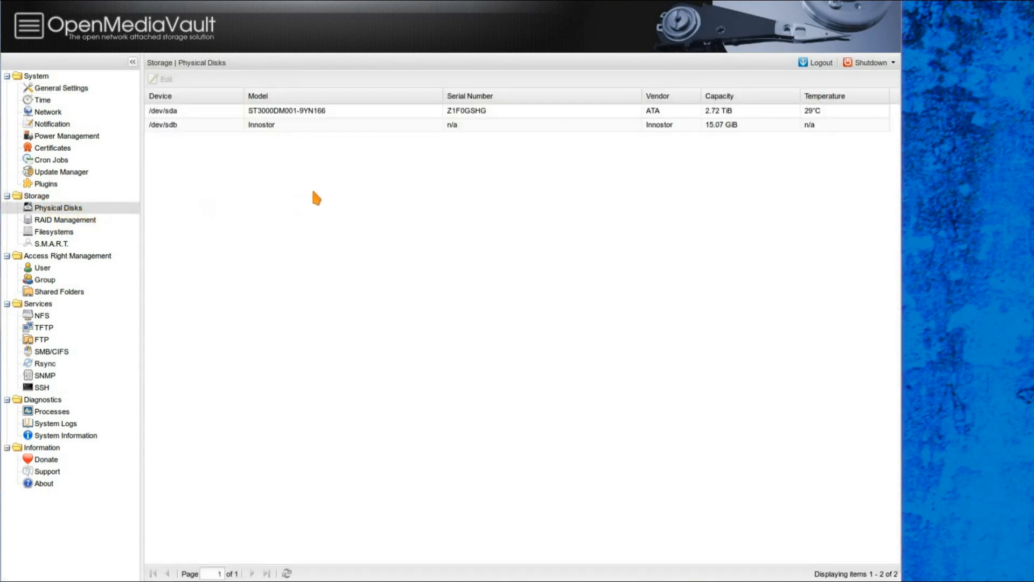
mouse_move(273, 167)
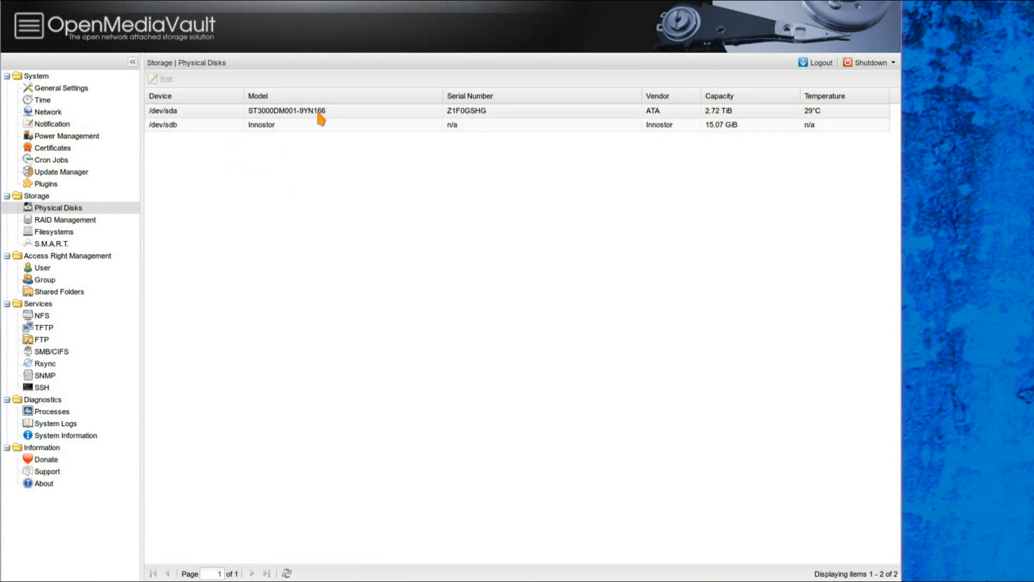
mouse_move(405, 116)
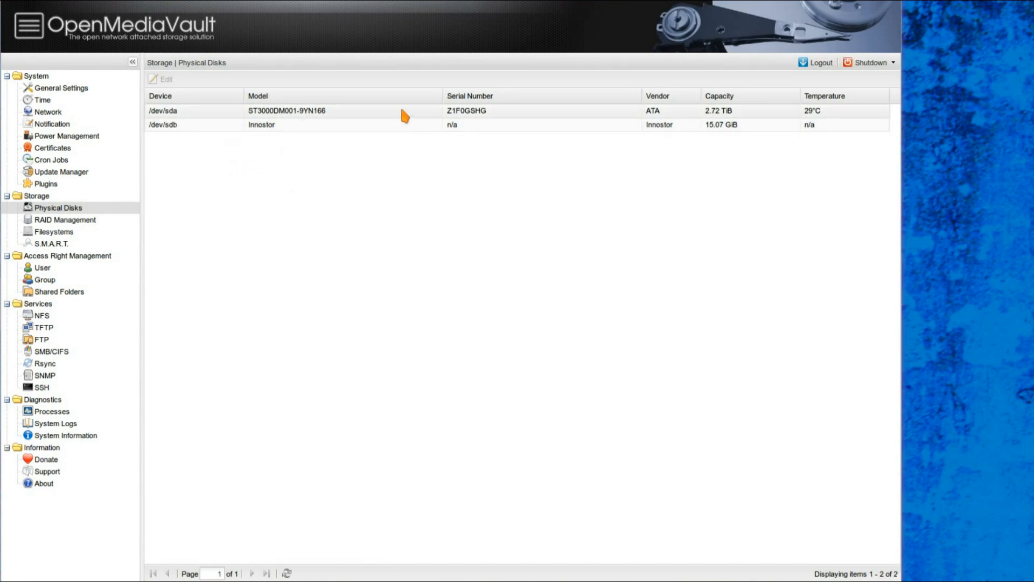
mouse_move(386, 130)
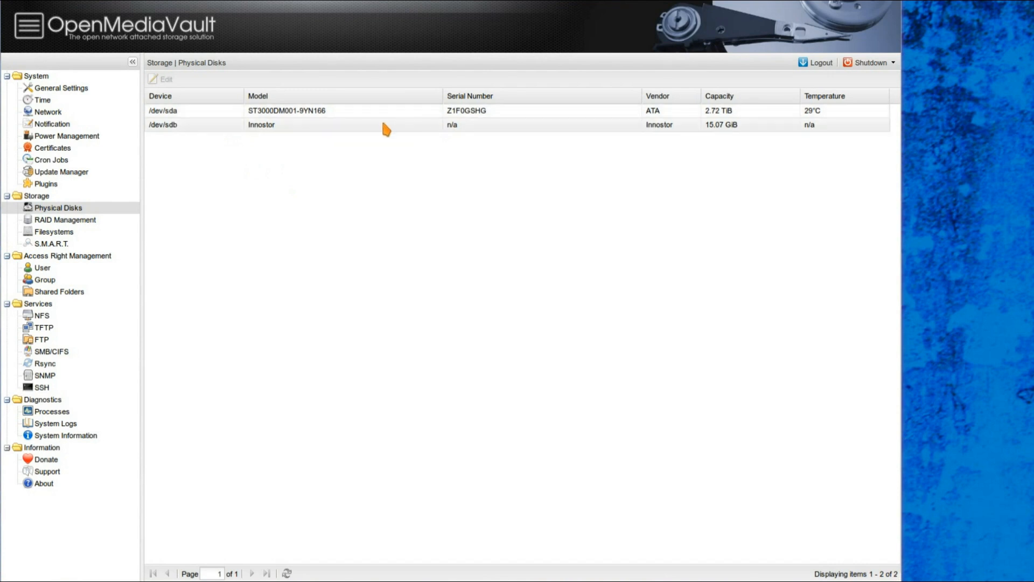
mouse_move(693, 129)
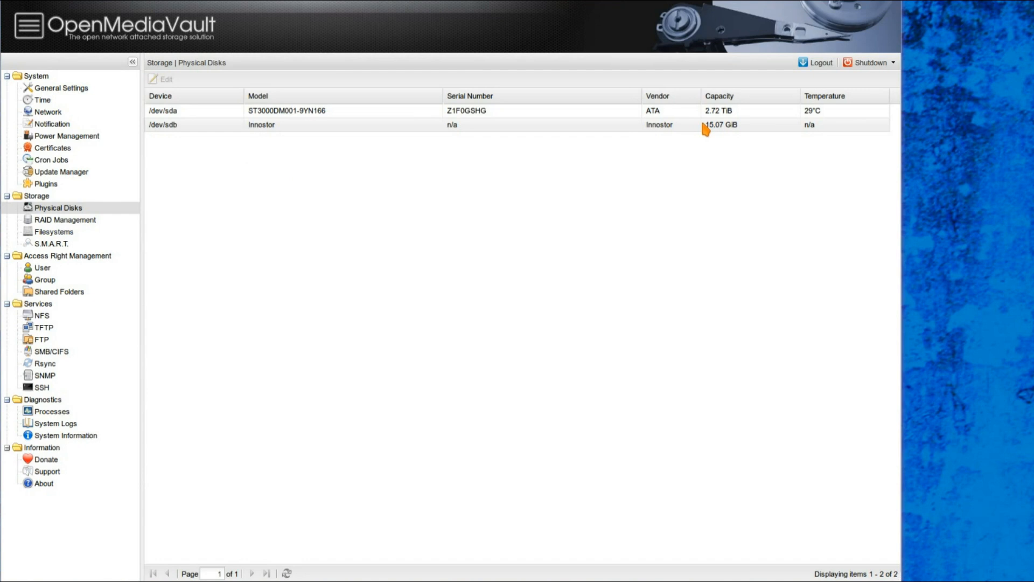
mouse_move(716, 132)
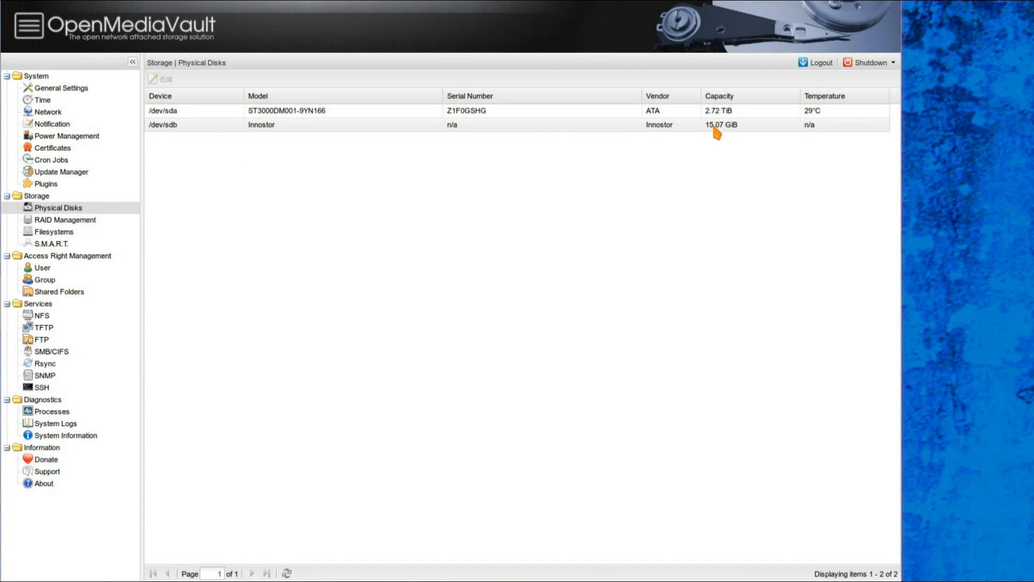
mouse_move(65, 220)
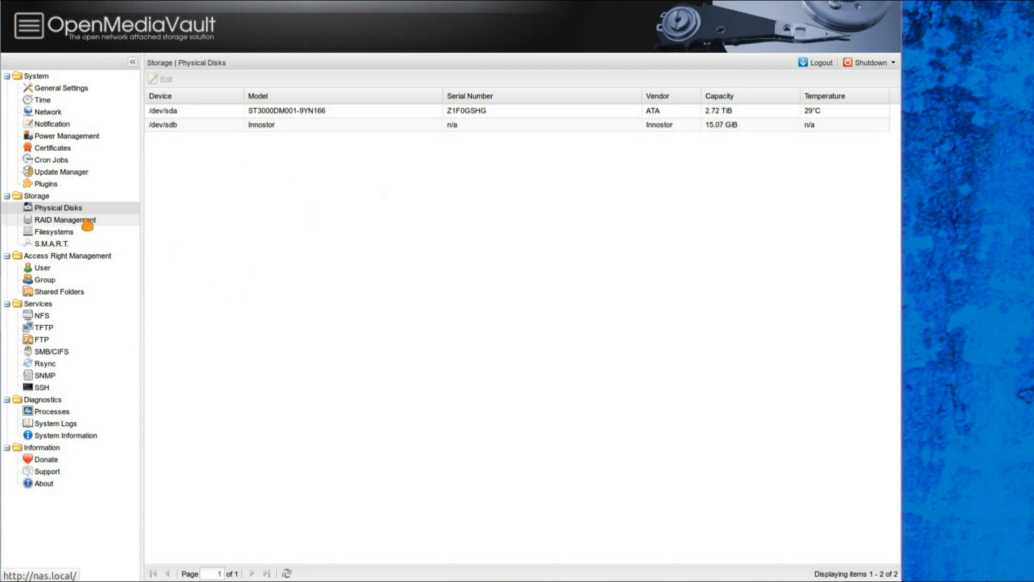
Review the Create RAID device dialog and its RAID levels, then cancel without creating one.
left_click(64, 220)
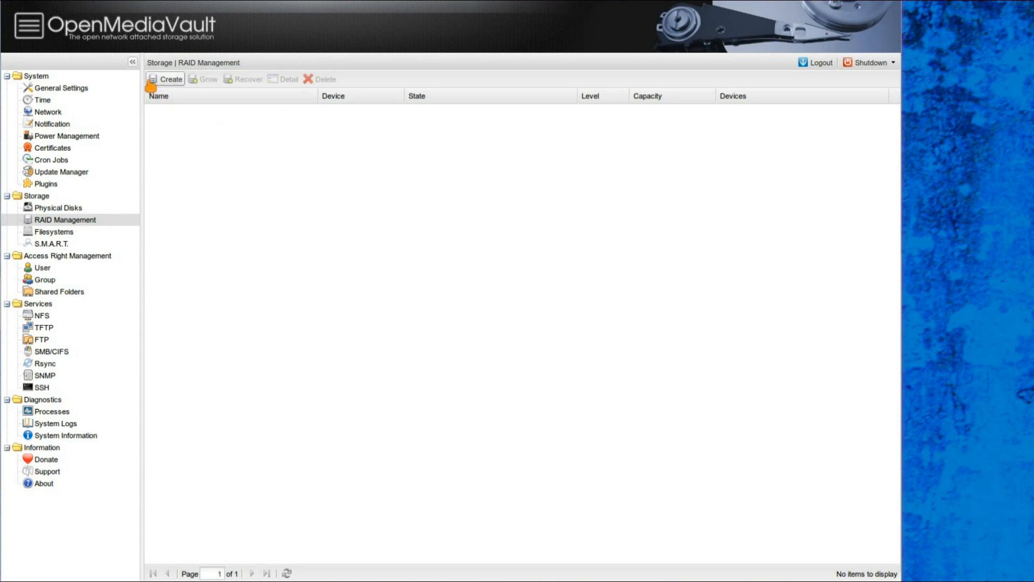
left_click(170, 79)
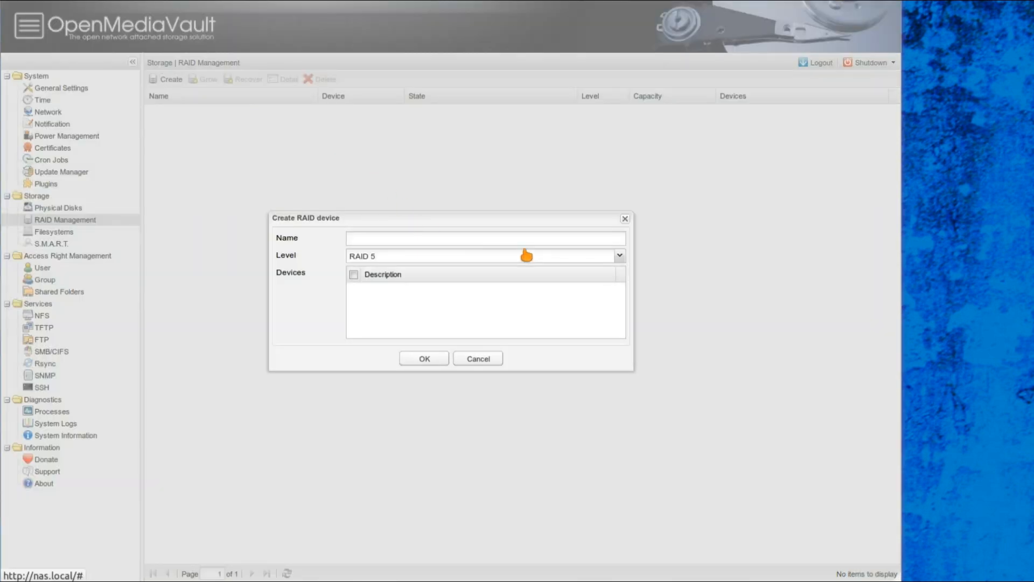
left_click(617, 255)
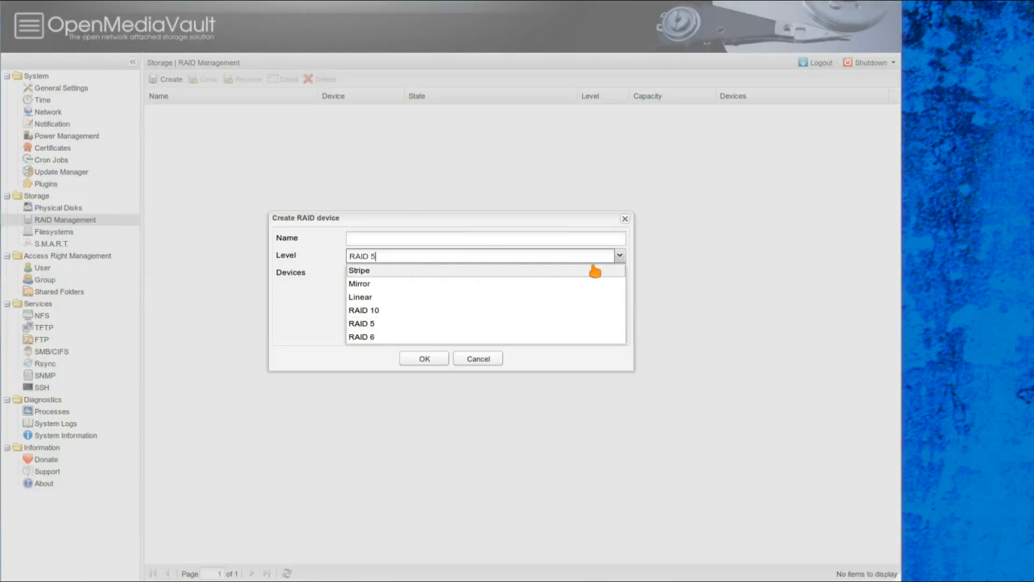
left_click(476, 358)
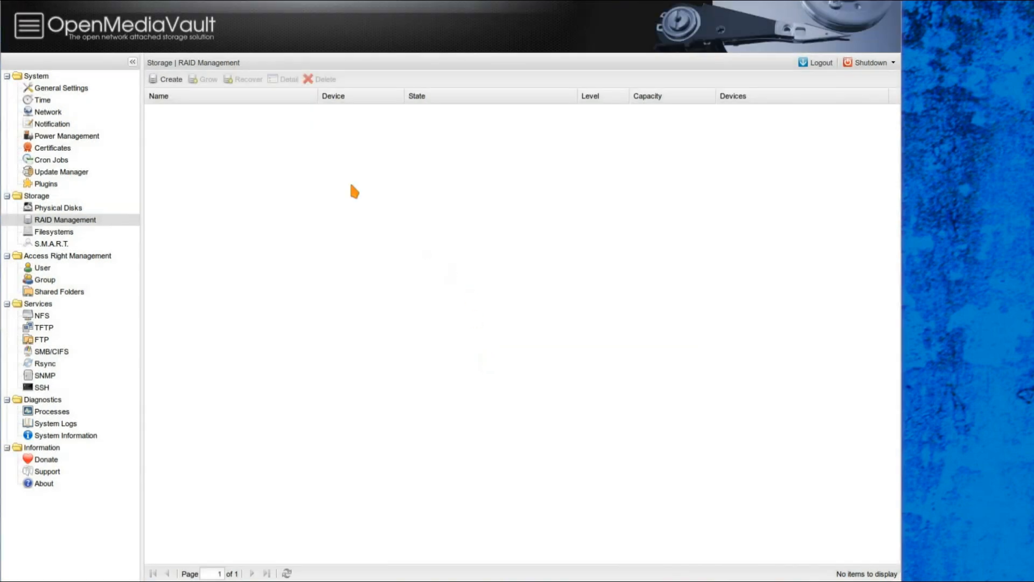
mouse_move(218, 80)
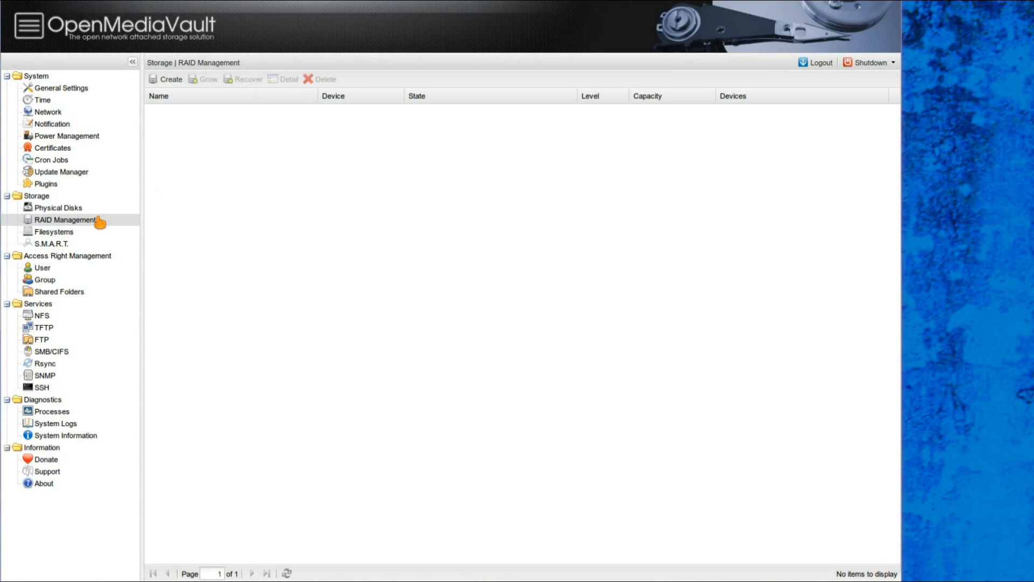
mouse_move(70, 233)
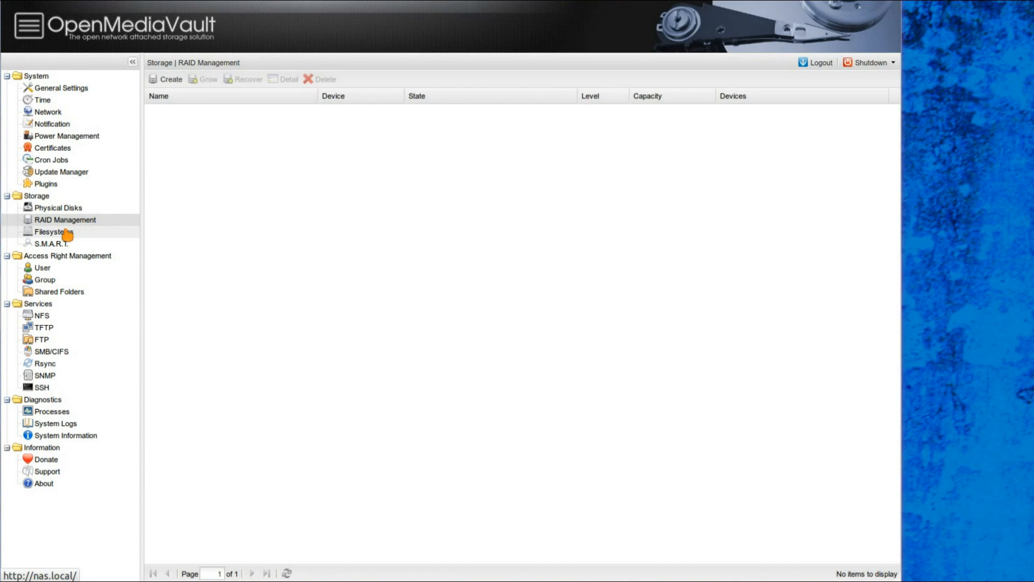
left_click(53, 232)
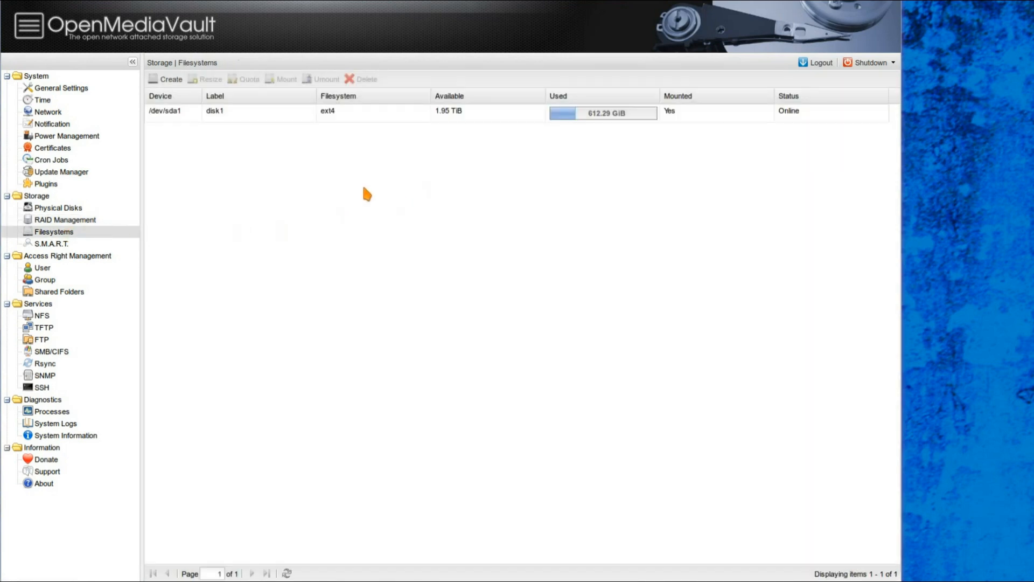
mouse_move(452, 145)
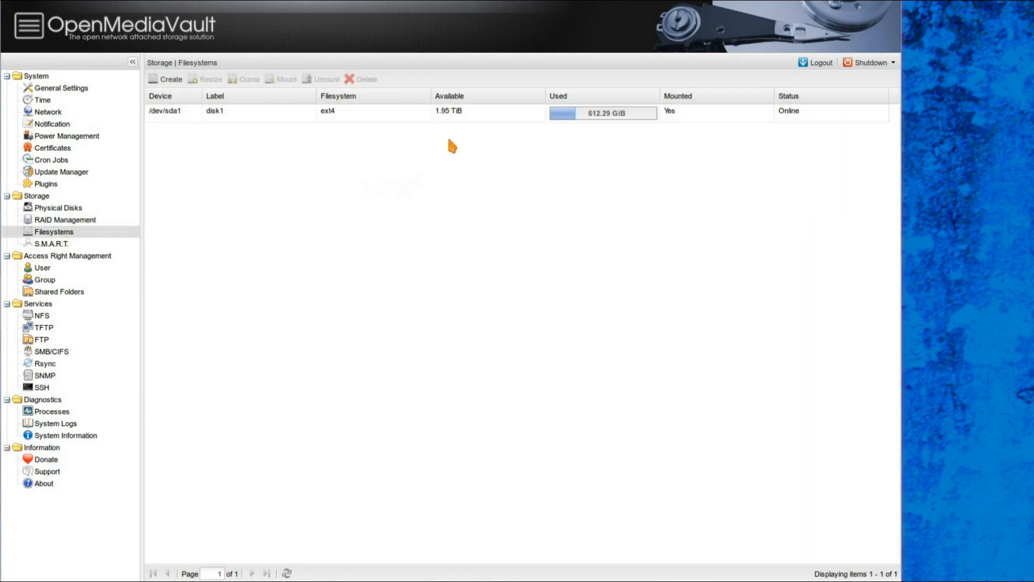
mouse_move(531, 115)
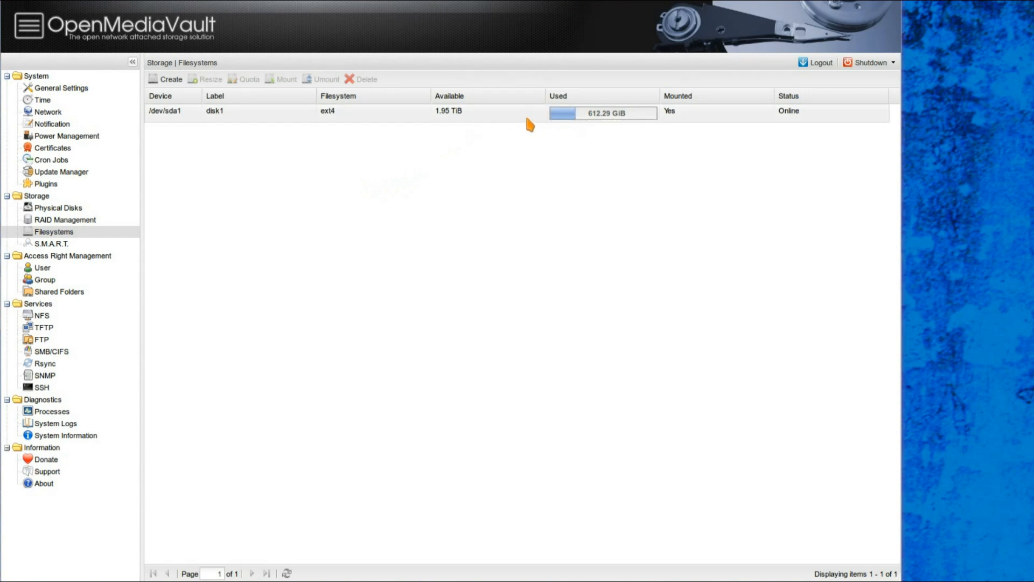
mouse_move(472, 128)
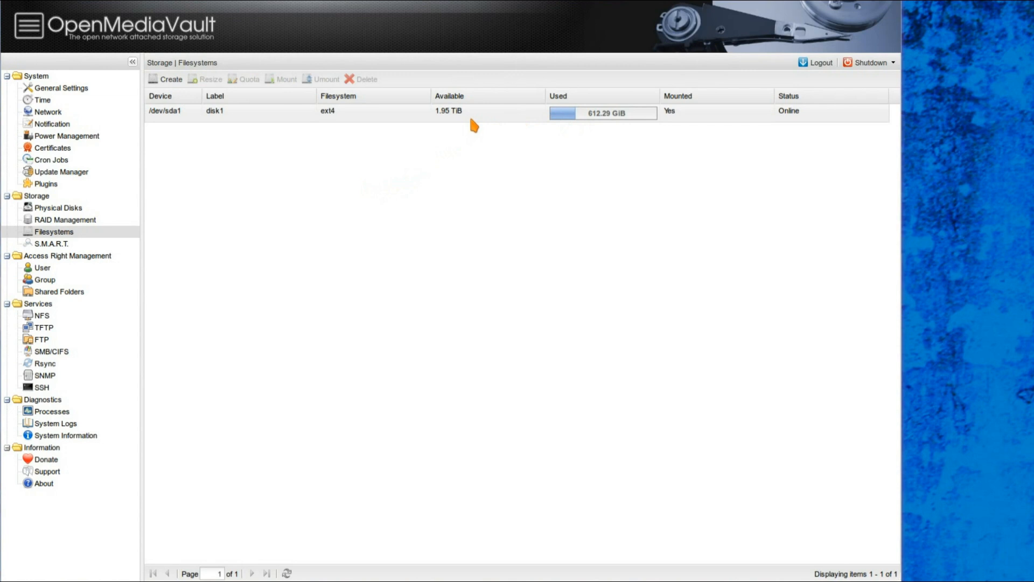
mouse_move(41, 267)
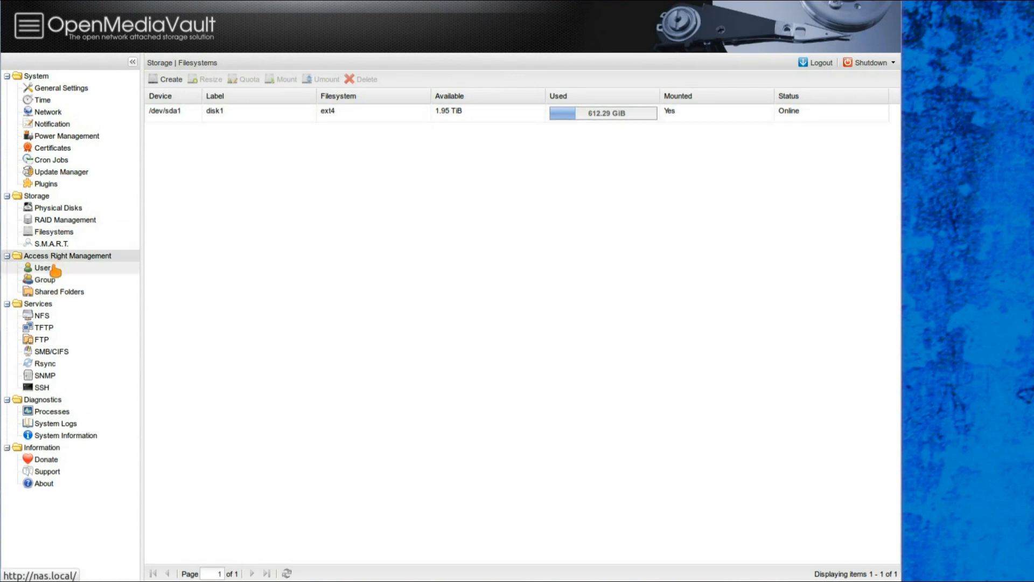
Review the user accounts list, then the groups list with ssh, tftp and users.
left_click(42, 267)
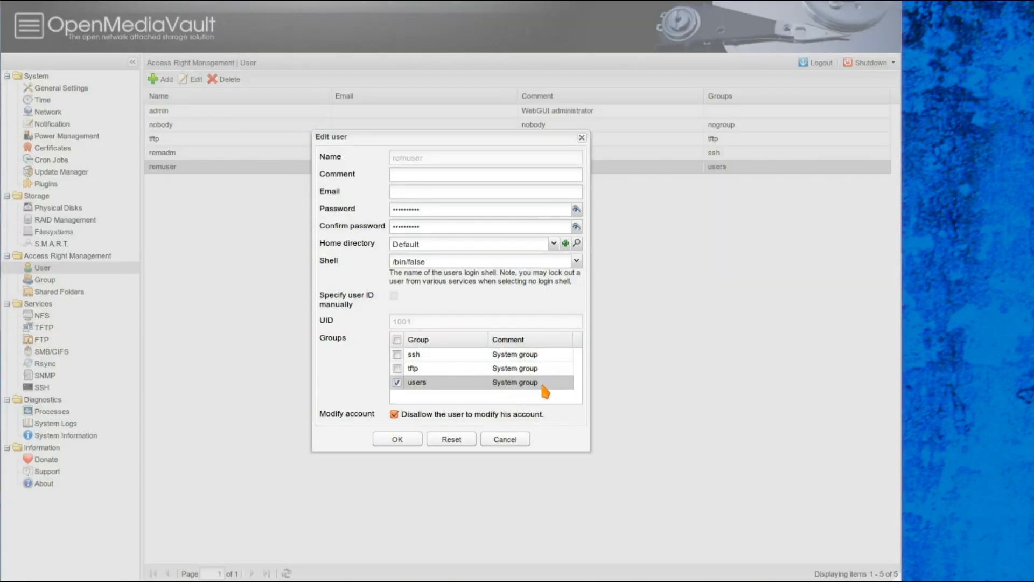
mouse_move(576, 269)
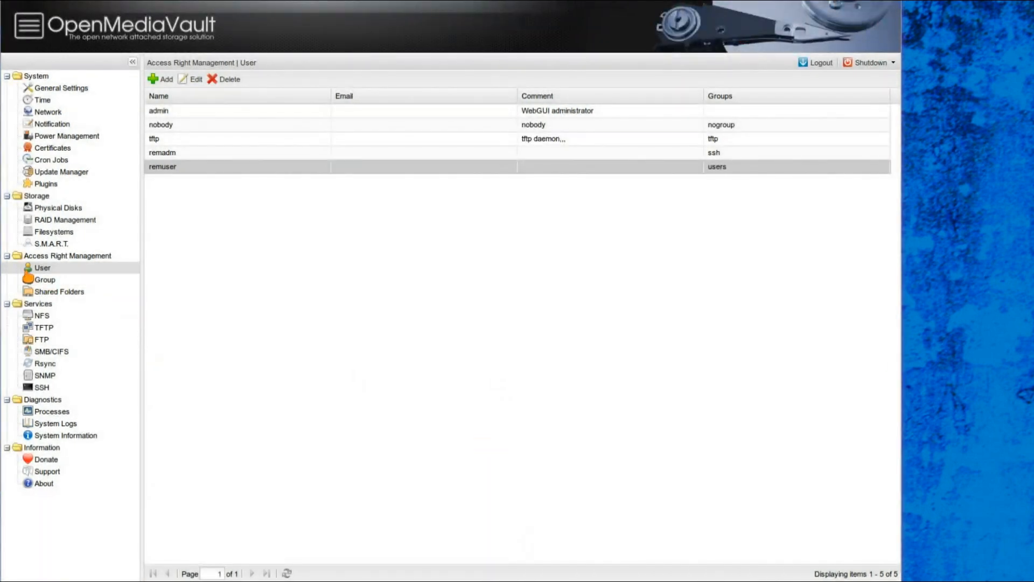
left_click(44, 279)
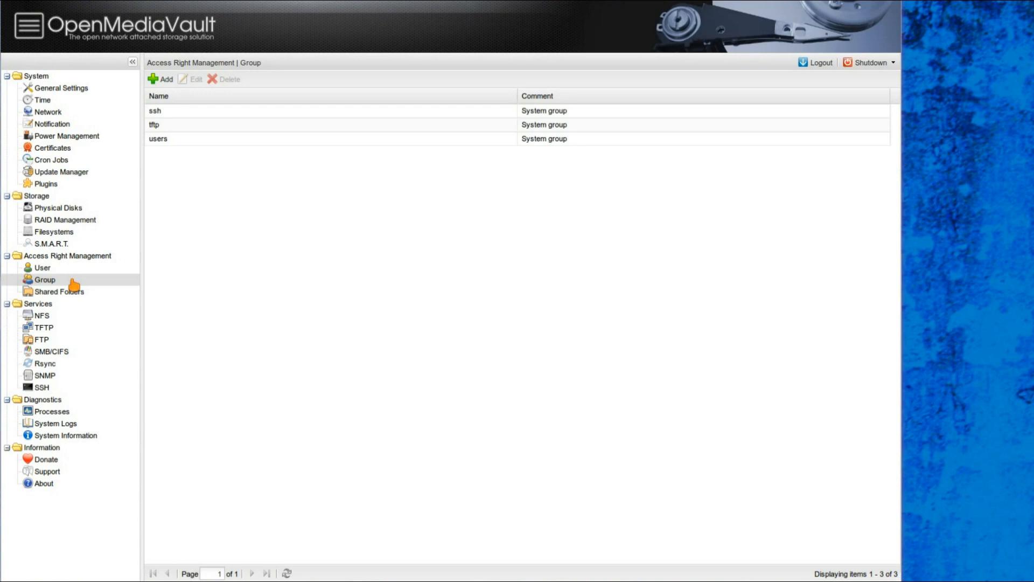
mouse_move(264, 138)
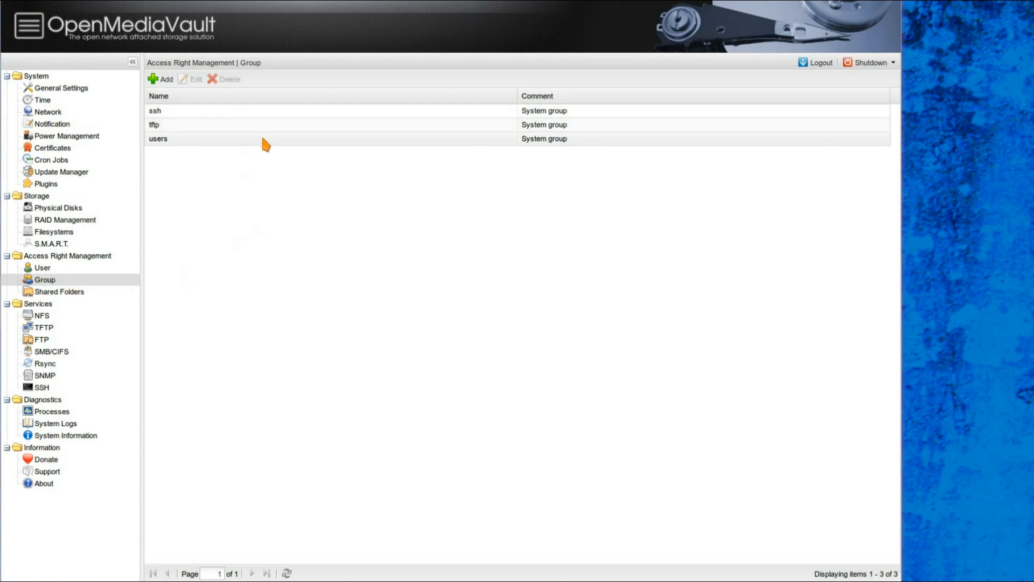
Review the New and TV shared folder privileges and close both without changes.
left_click(59, 291)
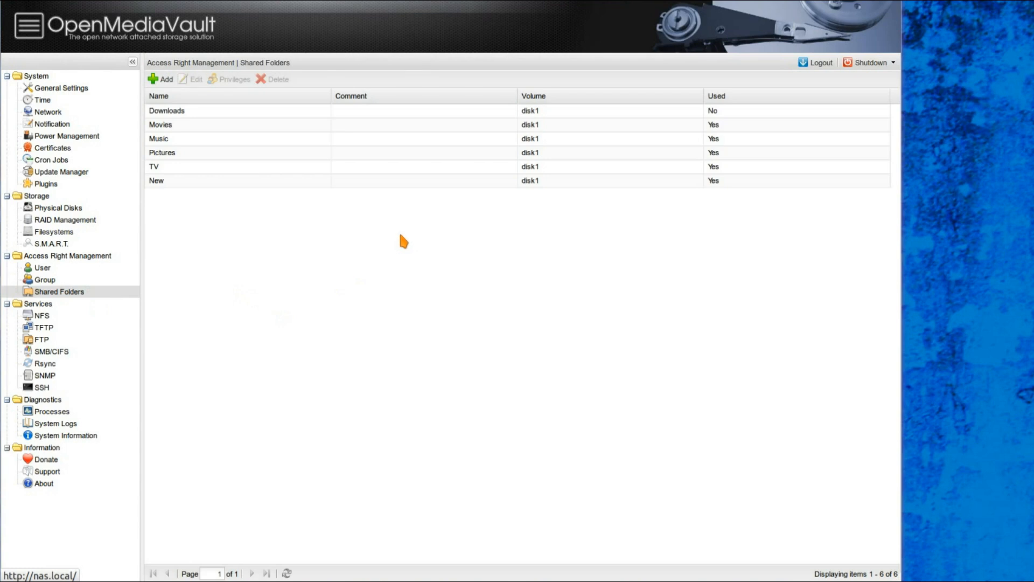
mouse_move(335, 196)
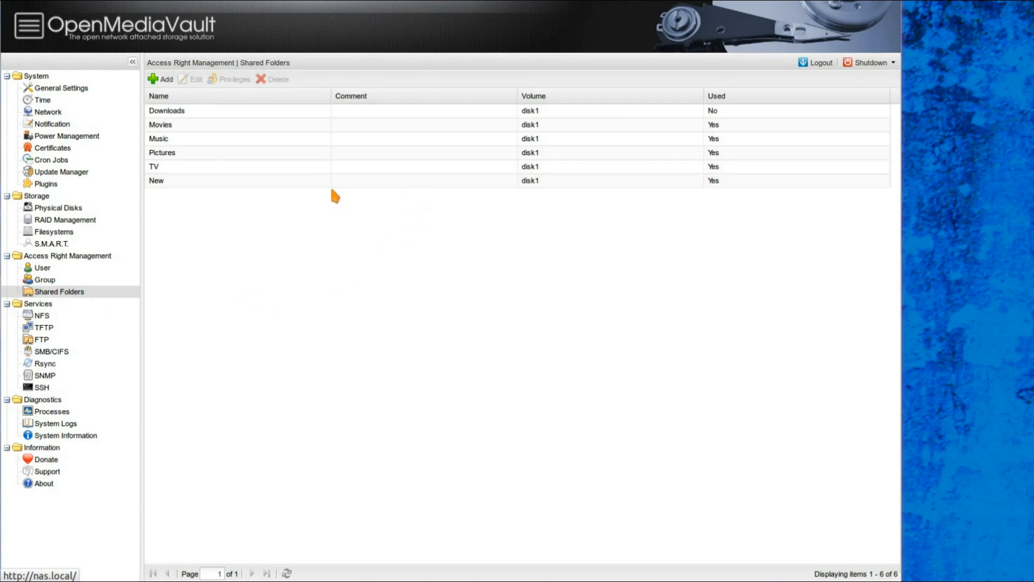
left_click(233, 79)
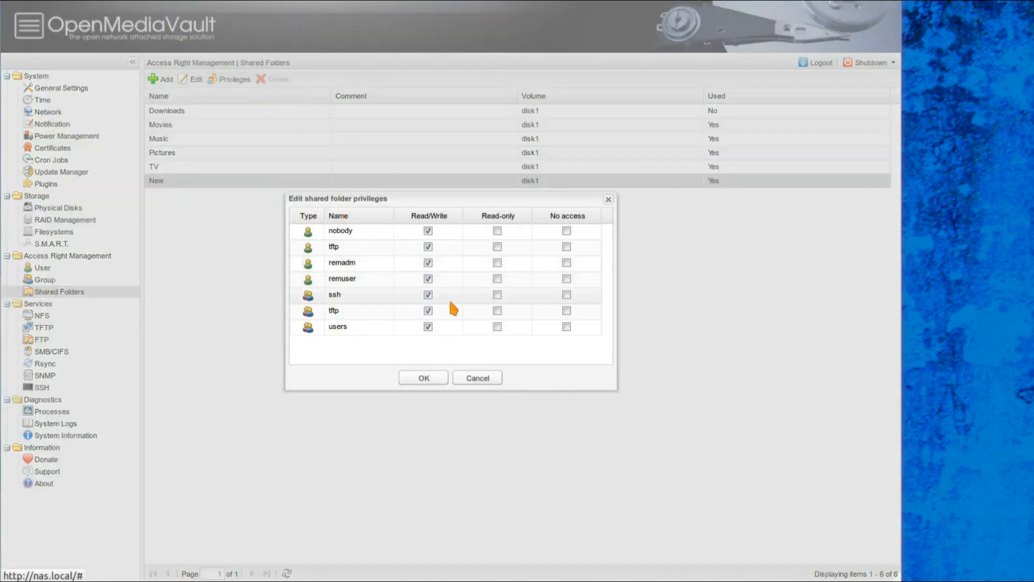
mouse_move(468, 358)
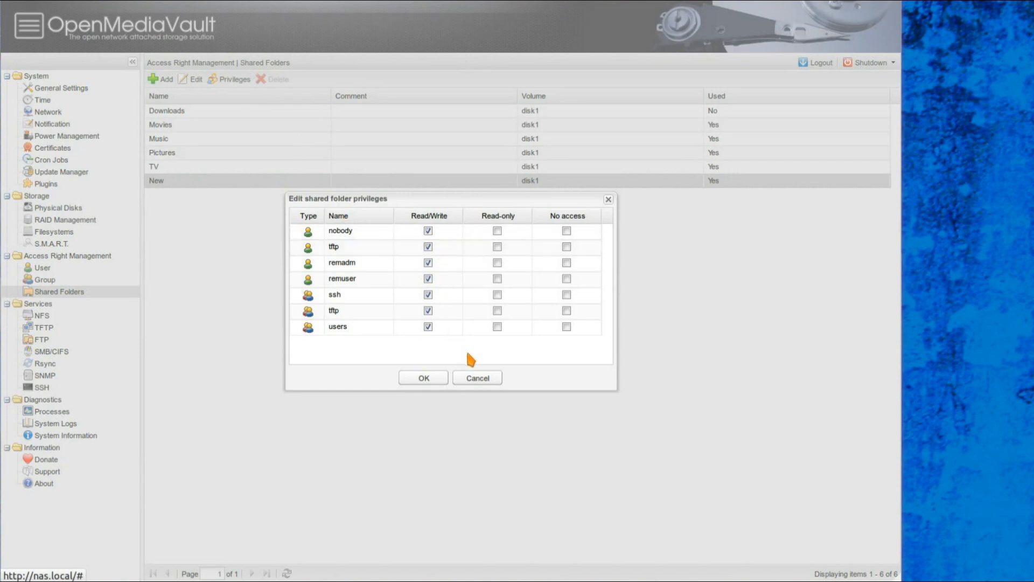
left_click(477, 377)
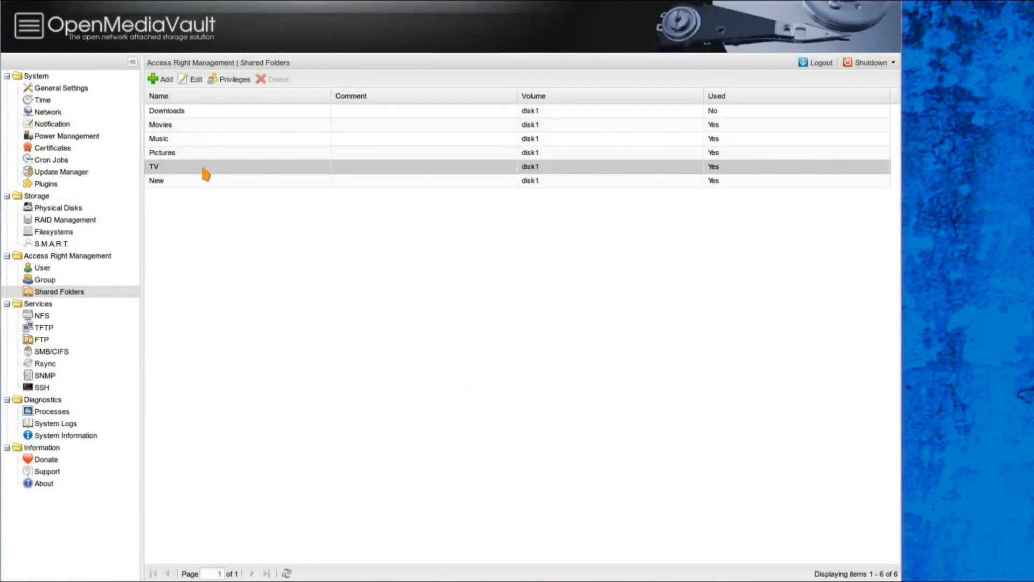
left_click(233, 79)
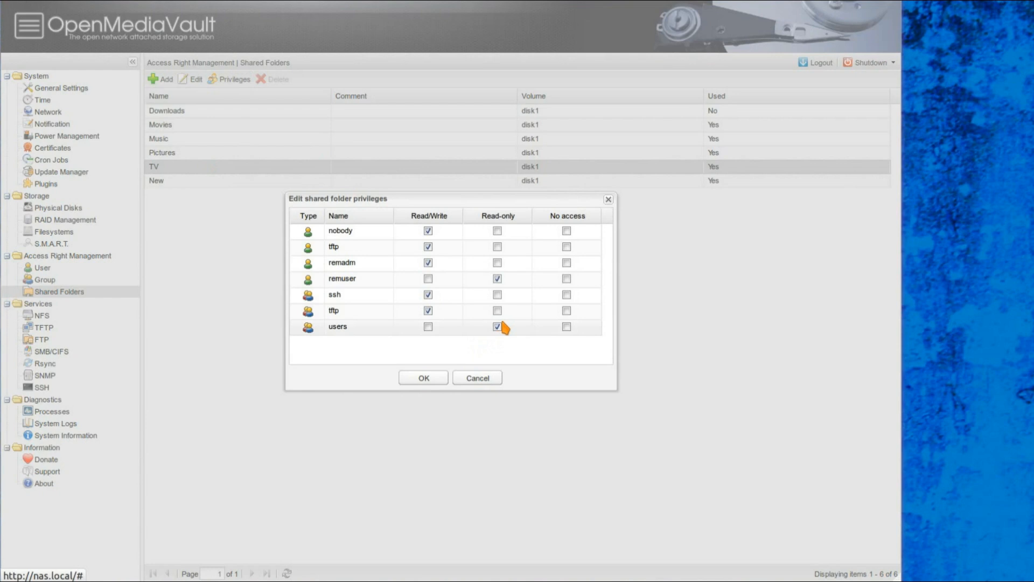
mouse_move(487, 376)
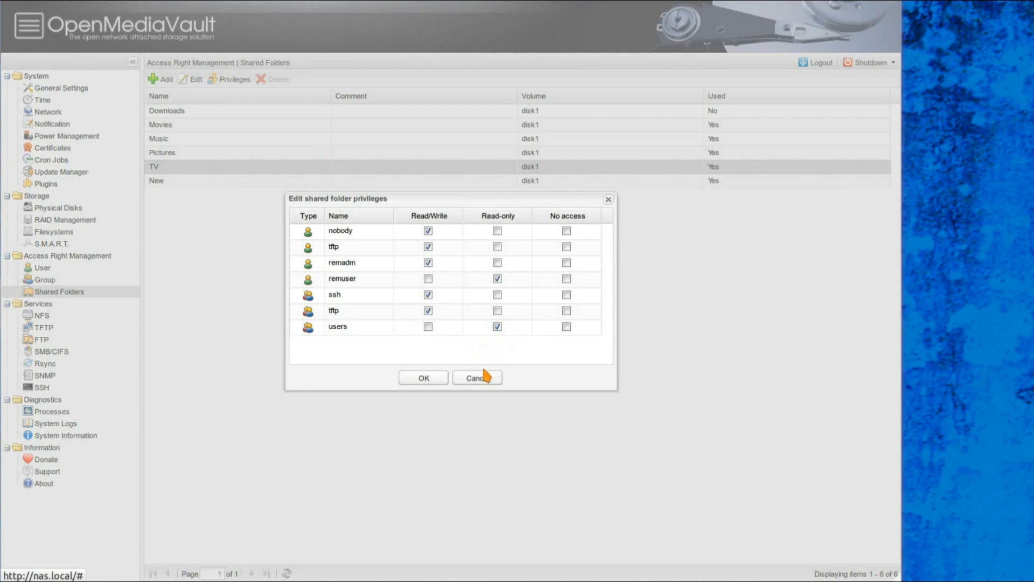
left_click(477, 378)
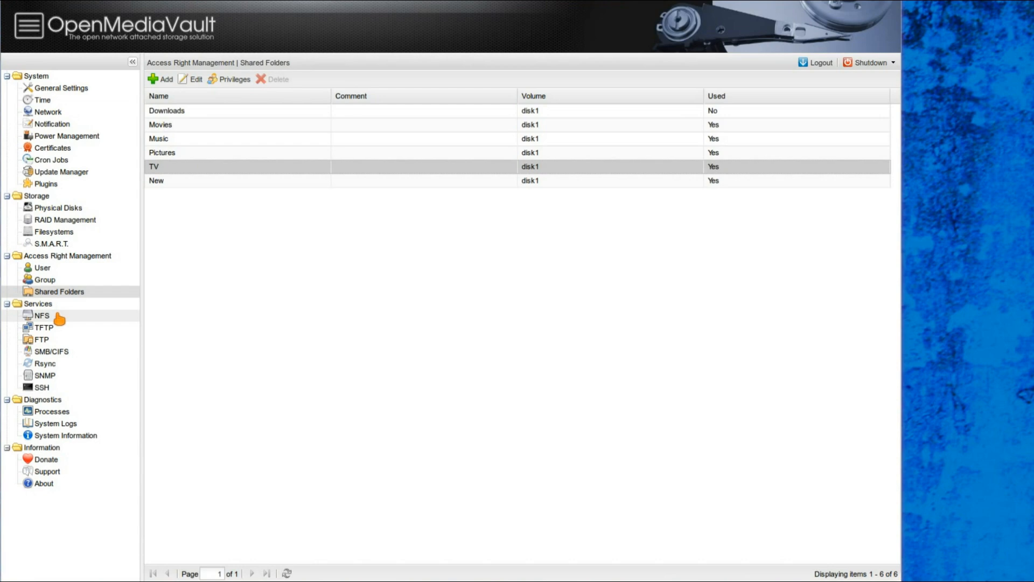
Browse NFS, TFTP, FTP and SMB/CIFS settings, then list the five SMB/CIFS shares.
left_click(41, 315)
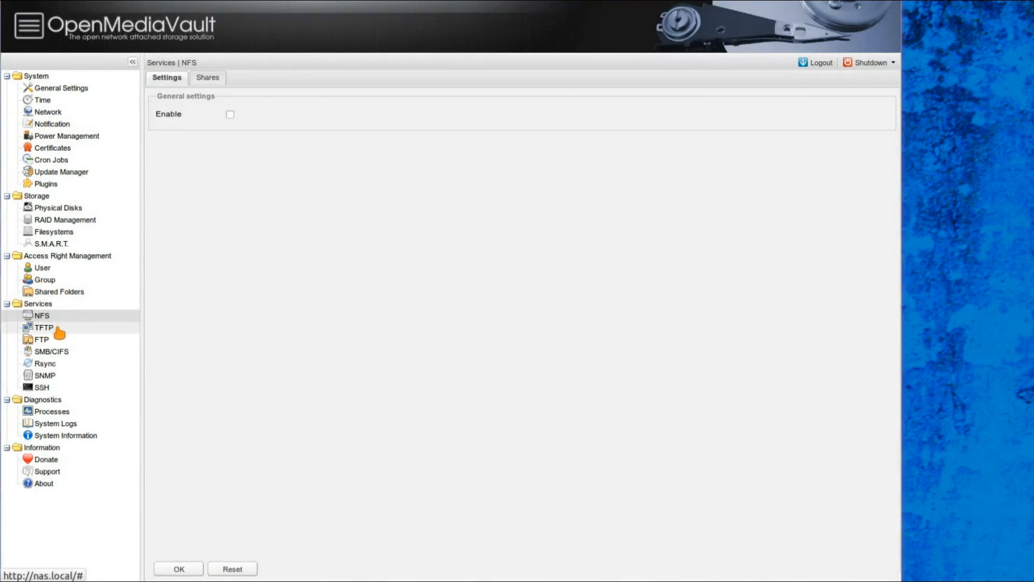
left_click(44, 327)
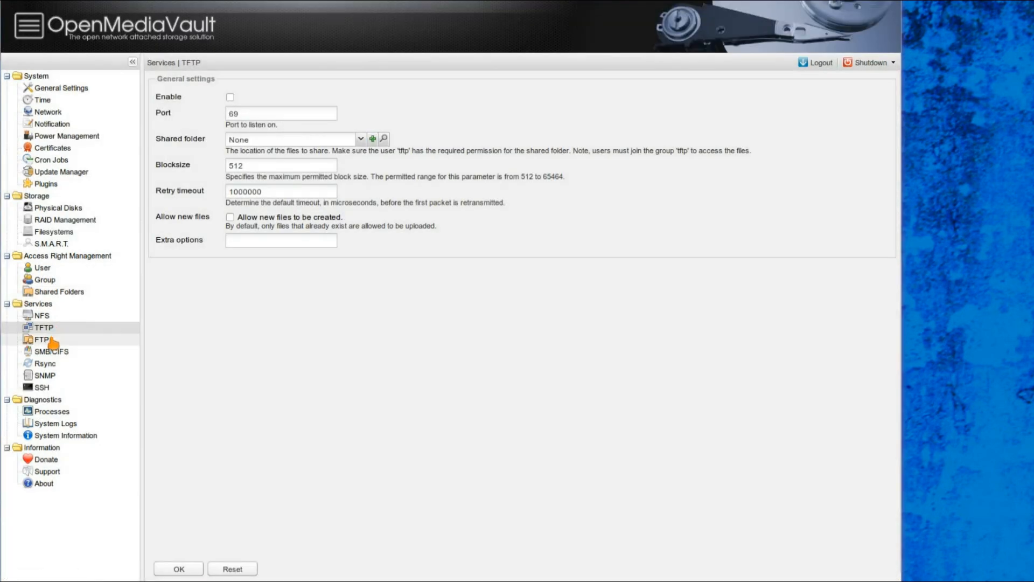
left_click(42, 339)
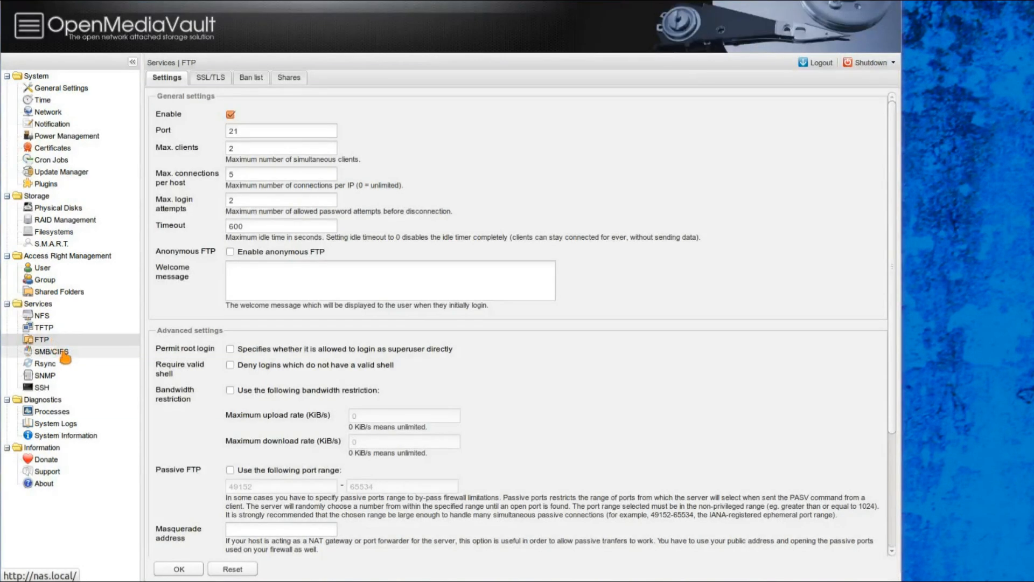
left_click(50, 351)
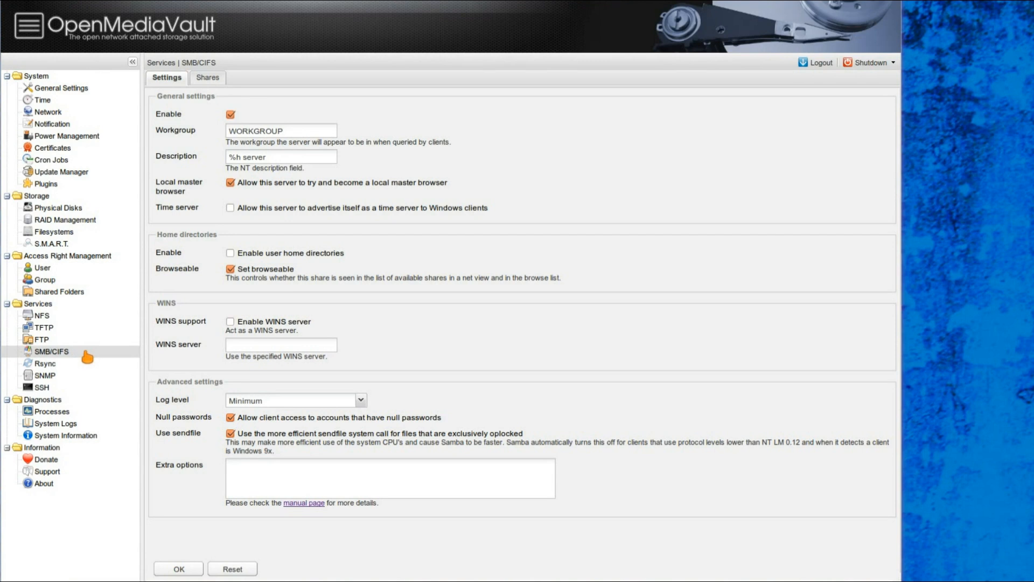
mouse_move(288, 136)
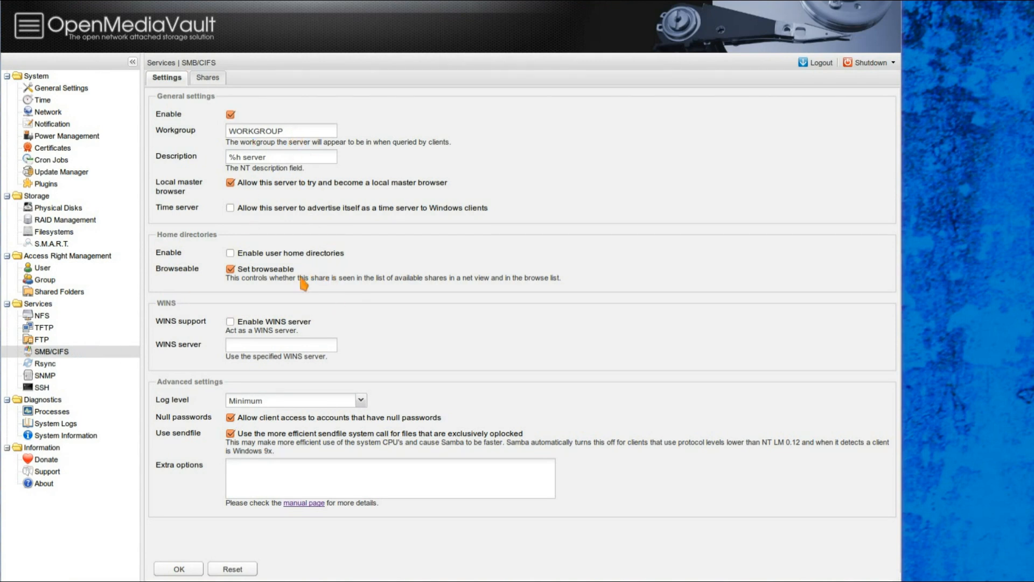
mouse_move(342, 426)
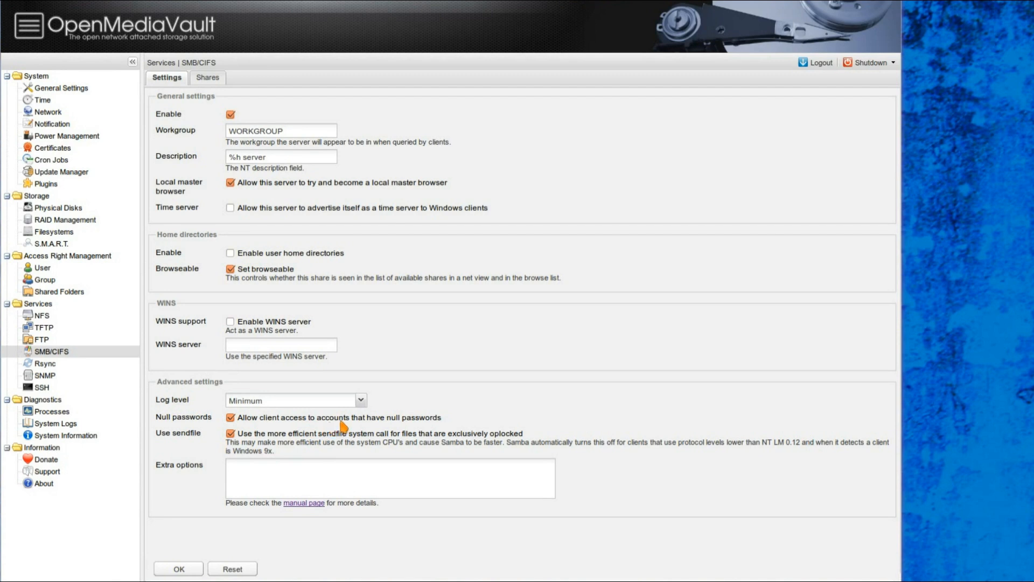
mouse_move(350, 429)
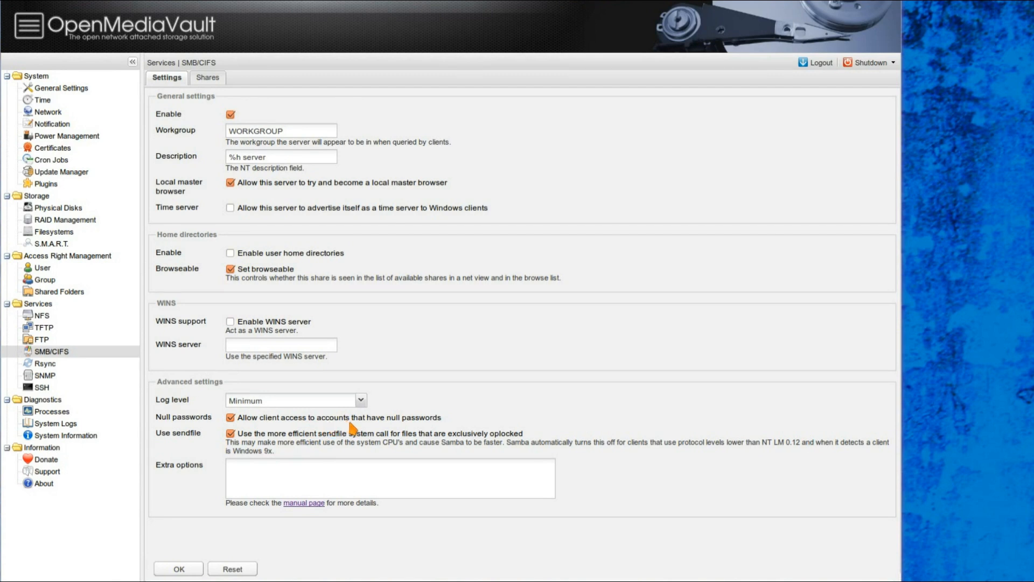
mouse_move(207, 77)
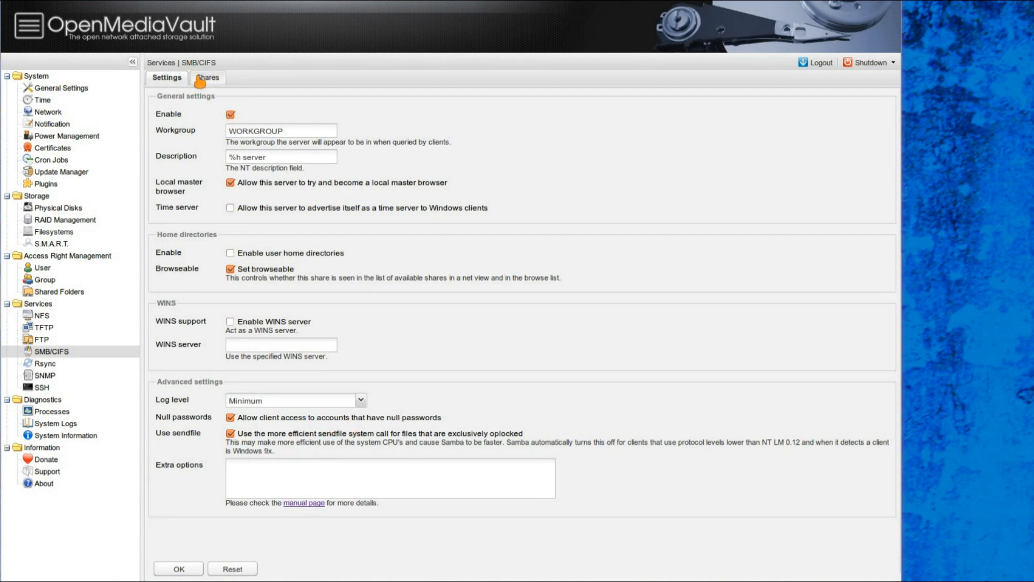
left_click(206, 77)
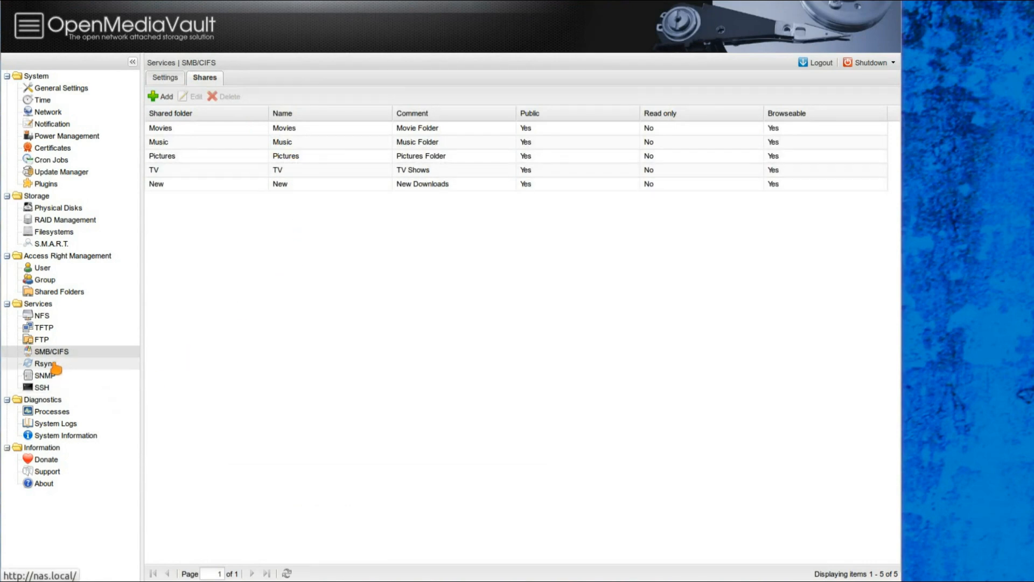
View the Rsync server settings, then the SNMP settings, both disabled.
left_click(44, 364)
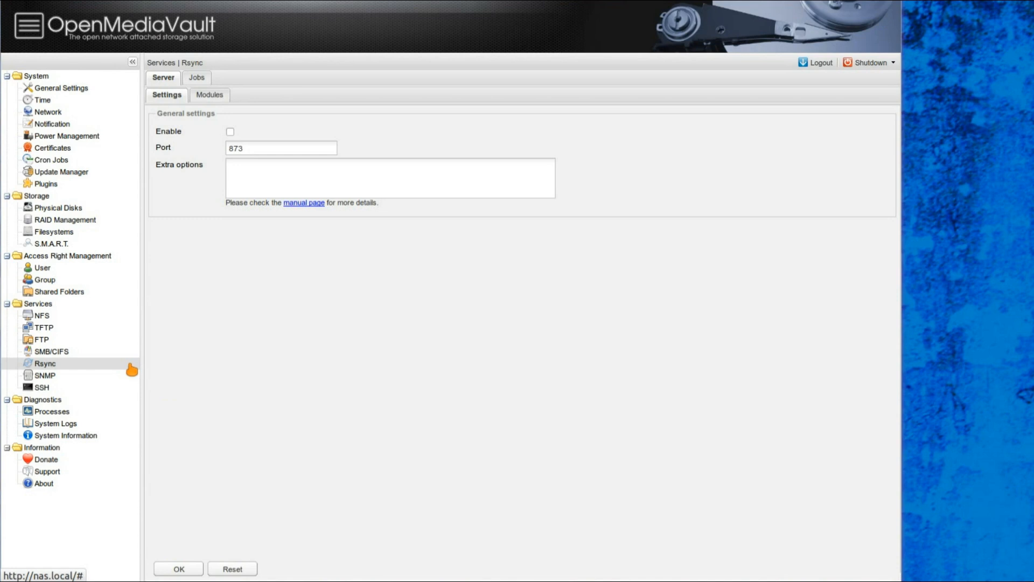
mouse_move(65, 377)
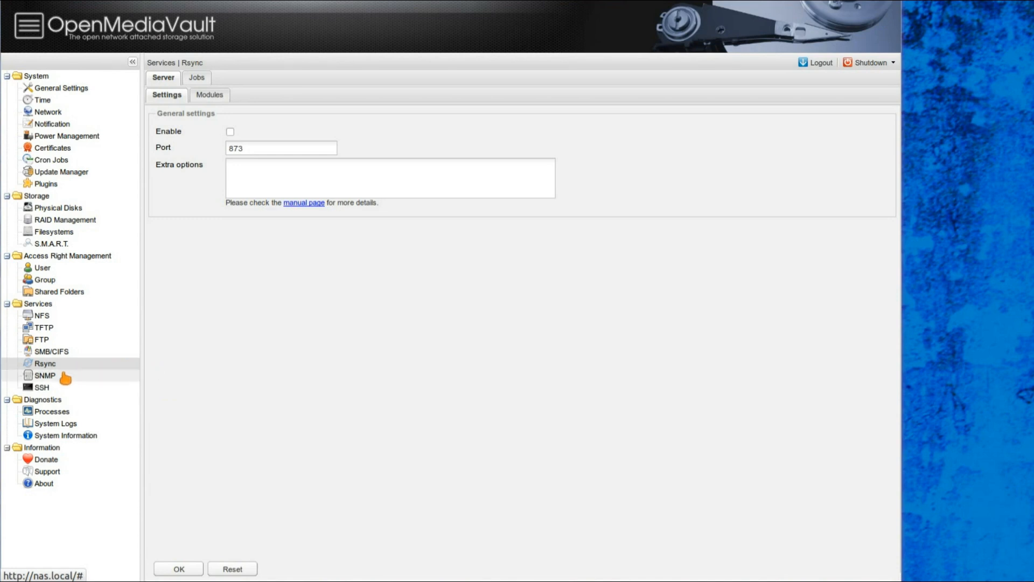
mouse_move(58, 379)
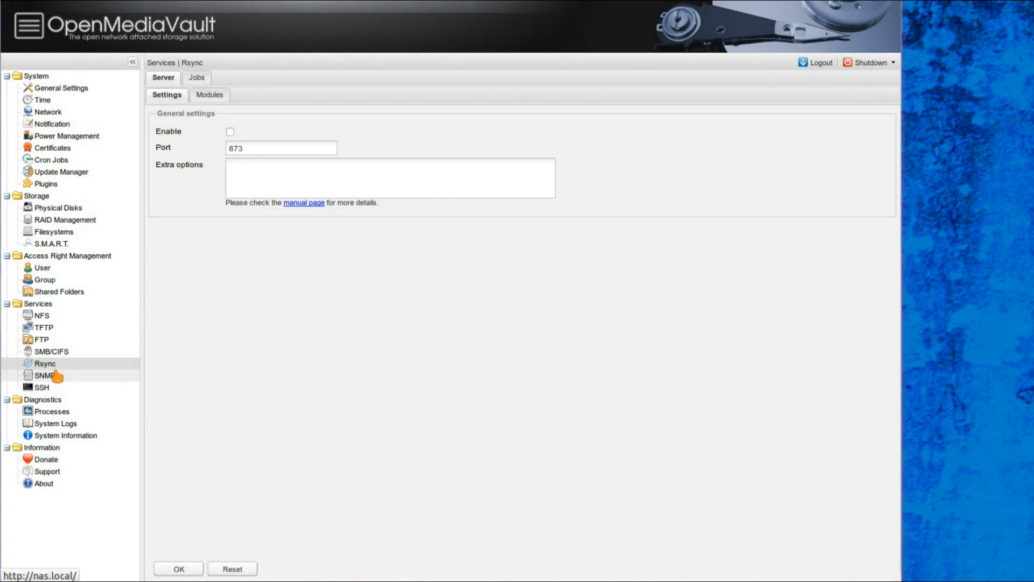
left_click(45, 375)
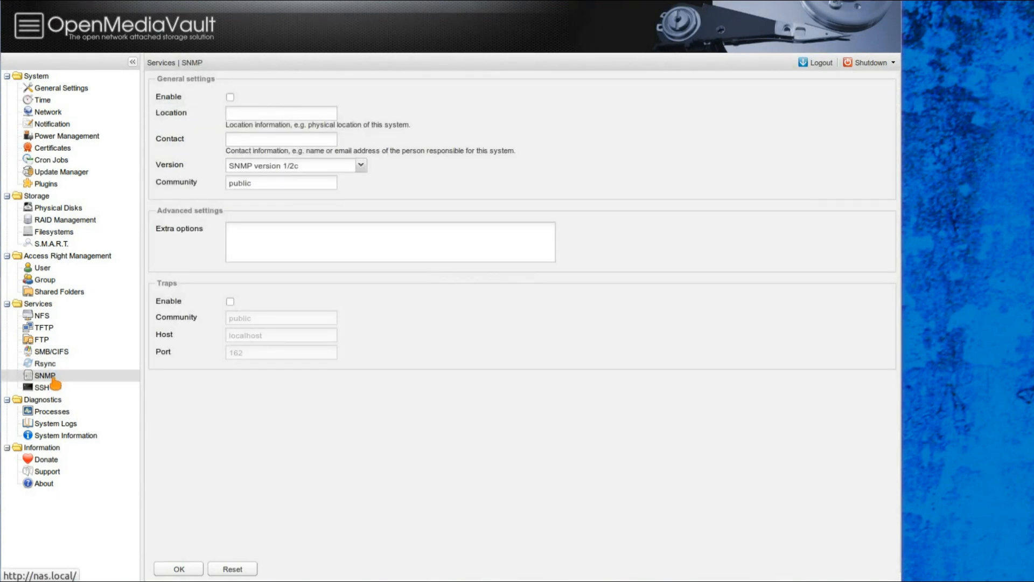
mouse_move(60, 384)
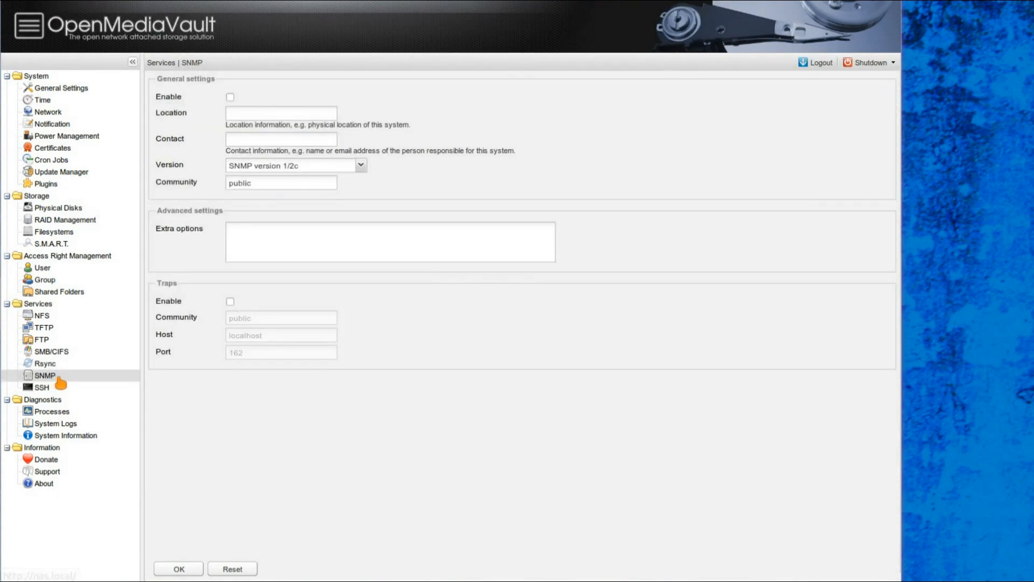
left_click(41, 387)
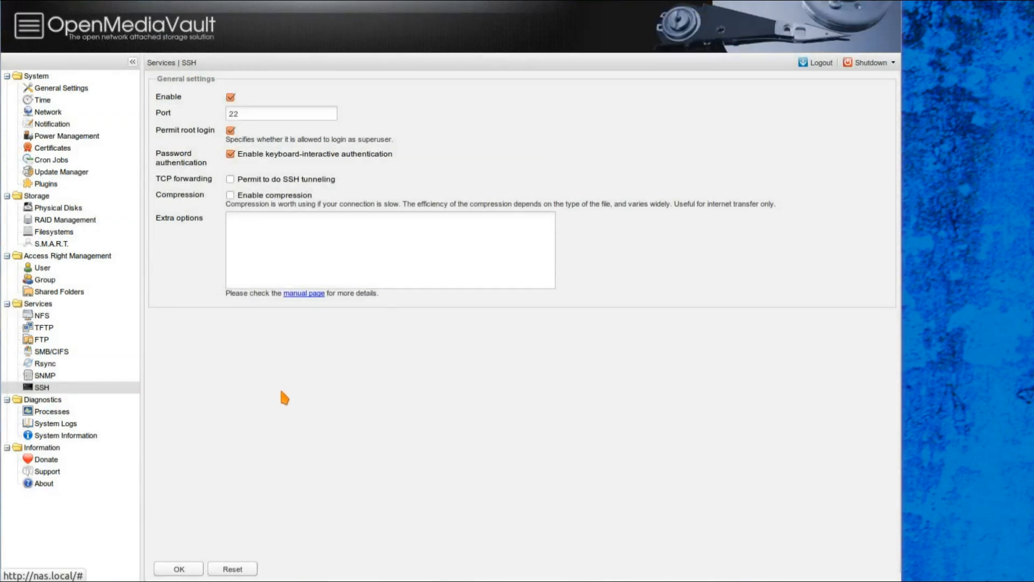
mouse_move(532, 408)
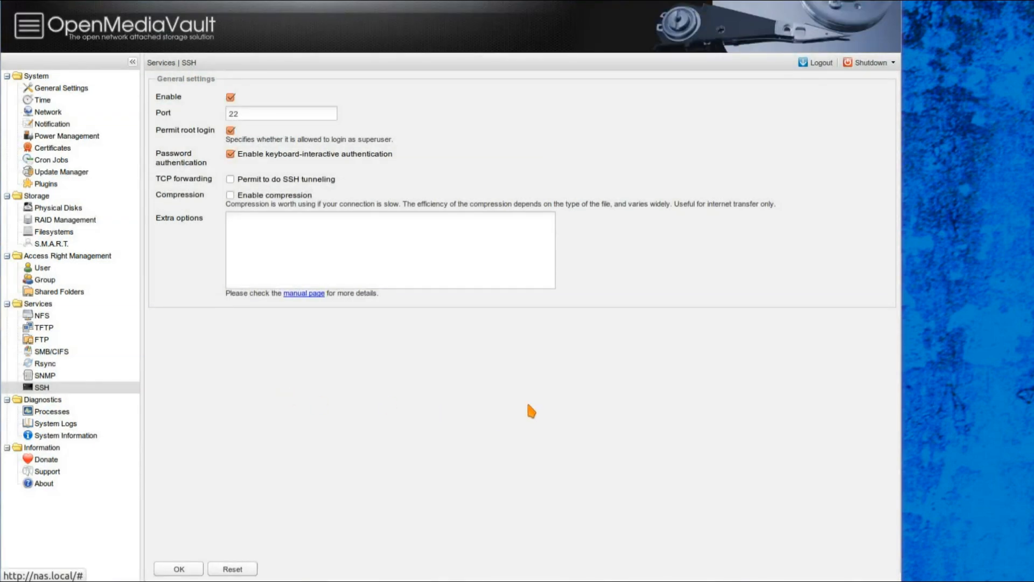
mouse_move(597, 391)
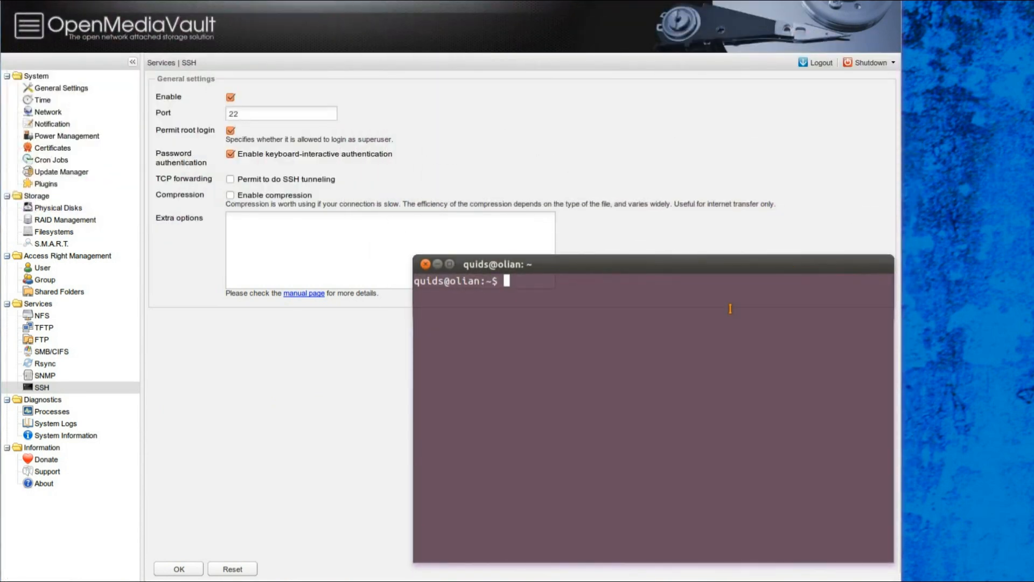
type("ssh")
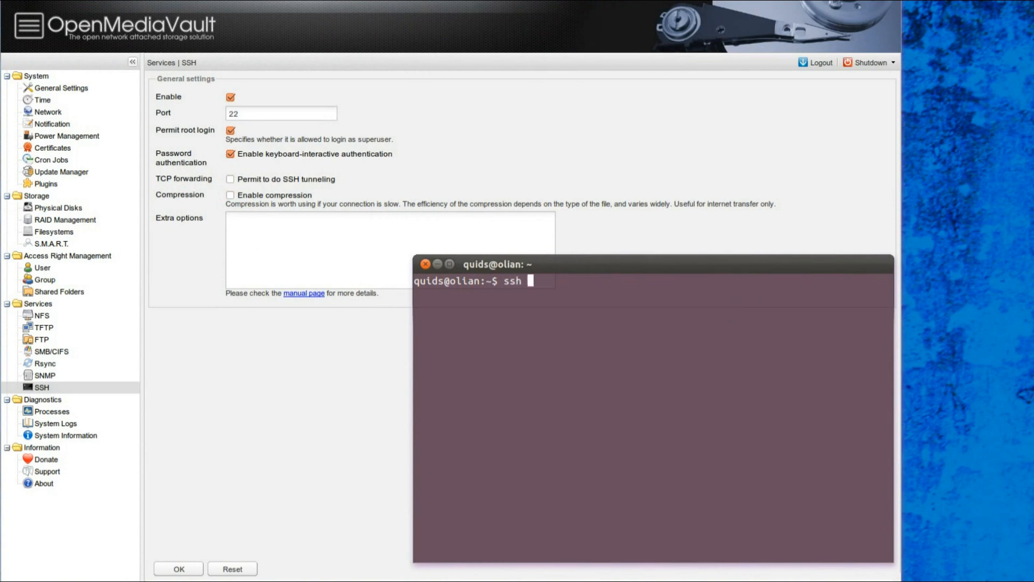
type("root@nas.local")
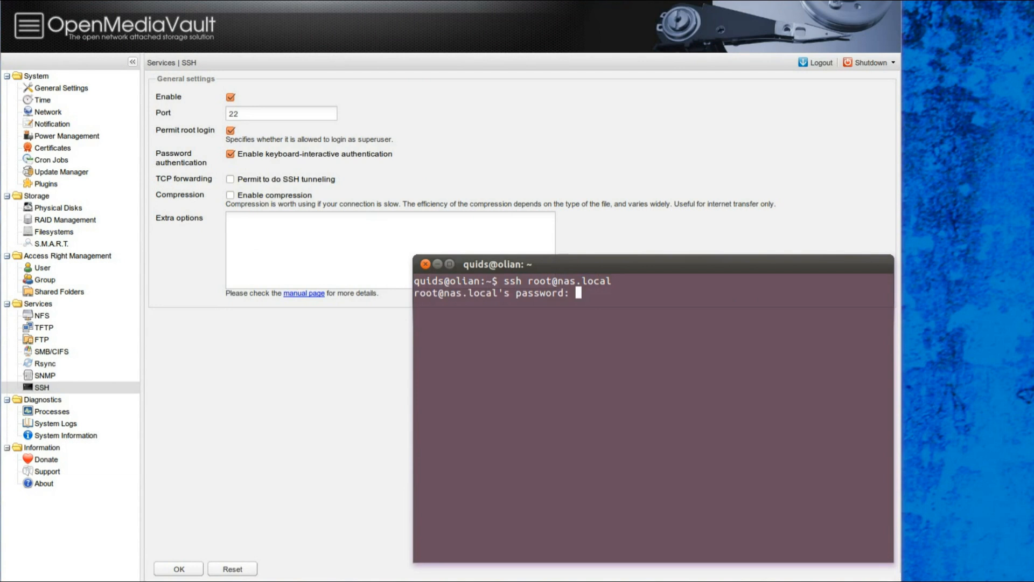
key("Return")
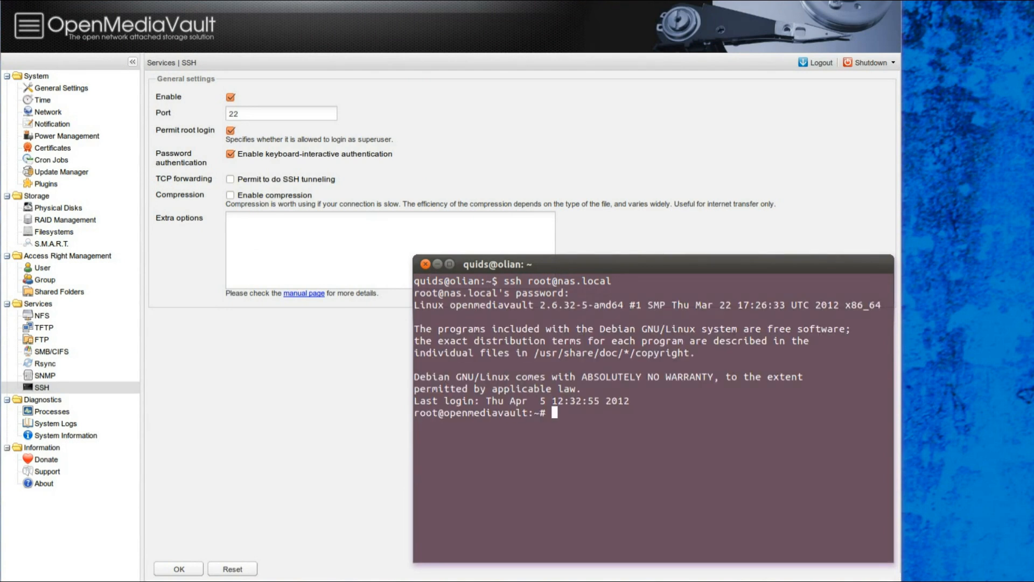
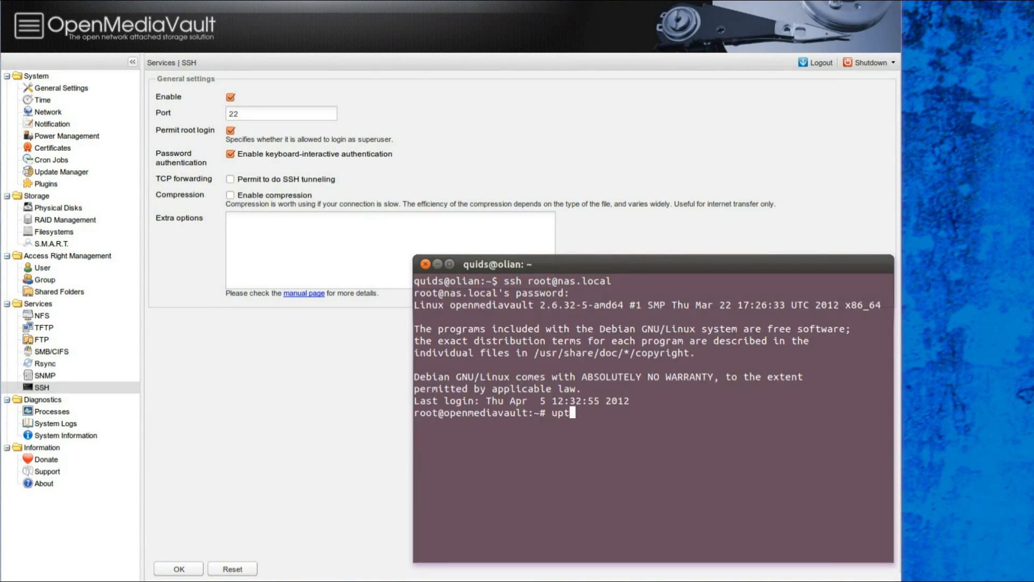
key("Return")
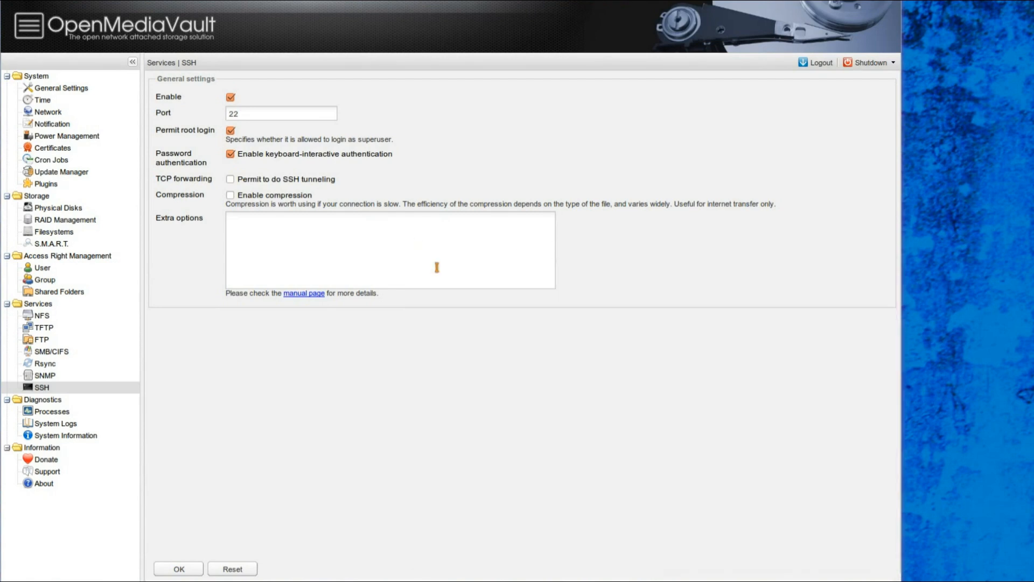
Review the Diagnostics process list, scrolling through the running processes.
left_click(50, 411)
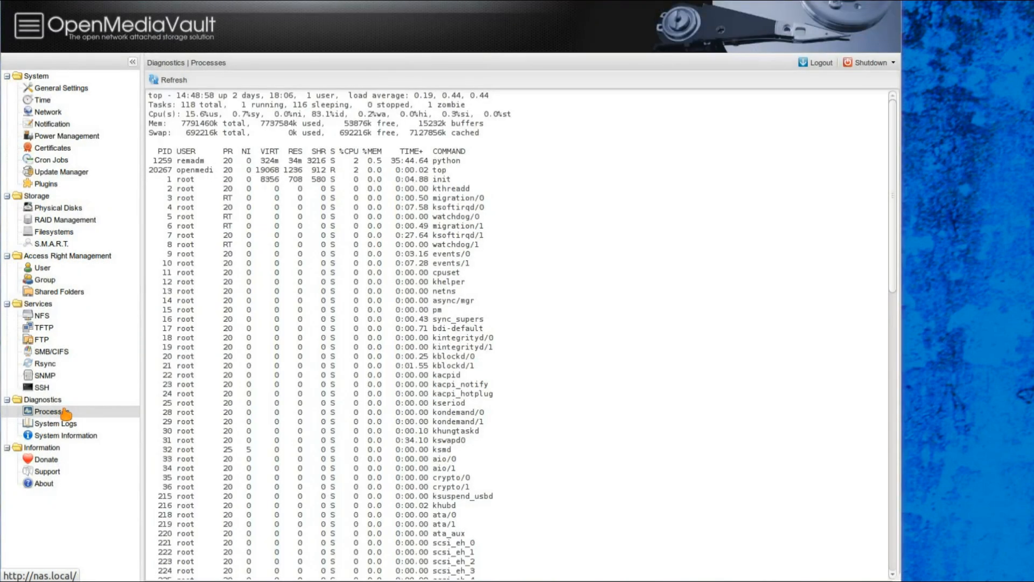
scroll("down", 3)
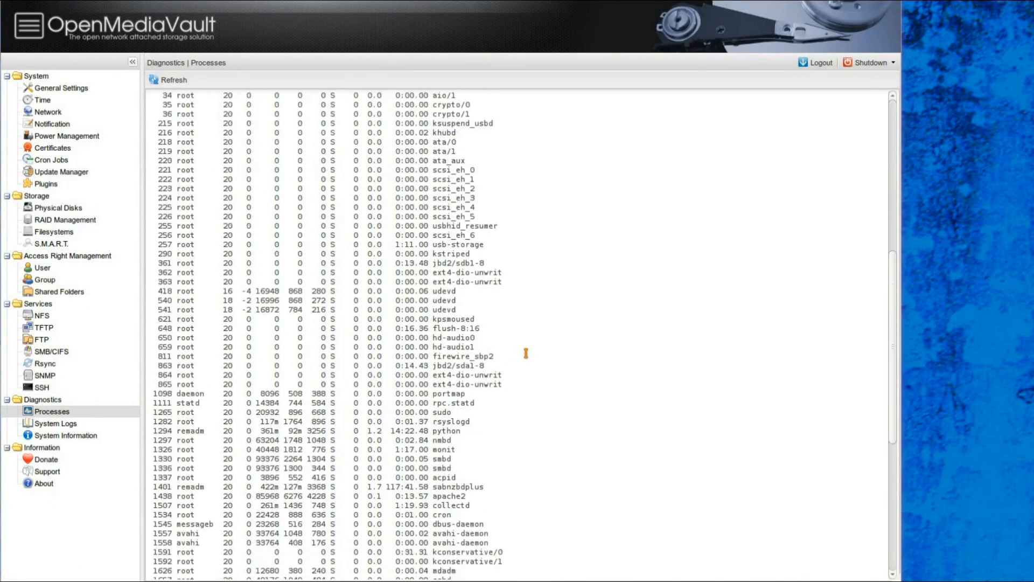
scroll("down", 3)
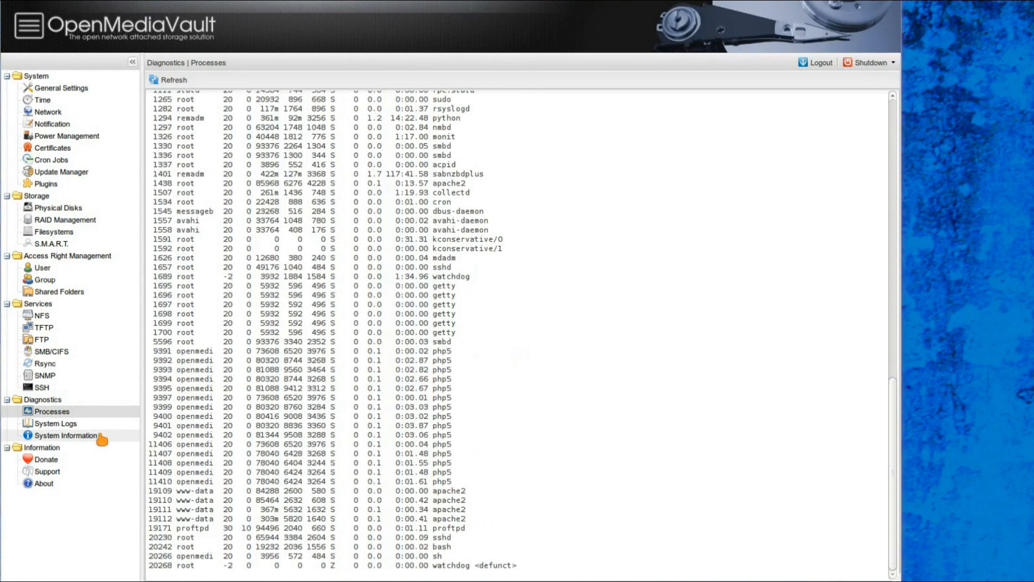
View the System Information graphs for memory, load average, CPU, network and disk usage.
left_click(65, 435)
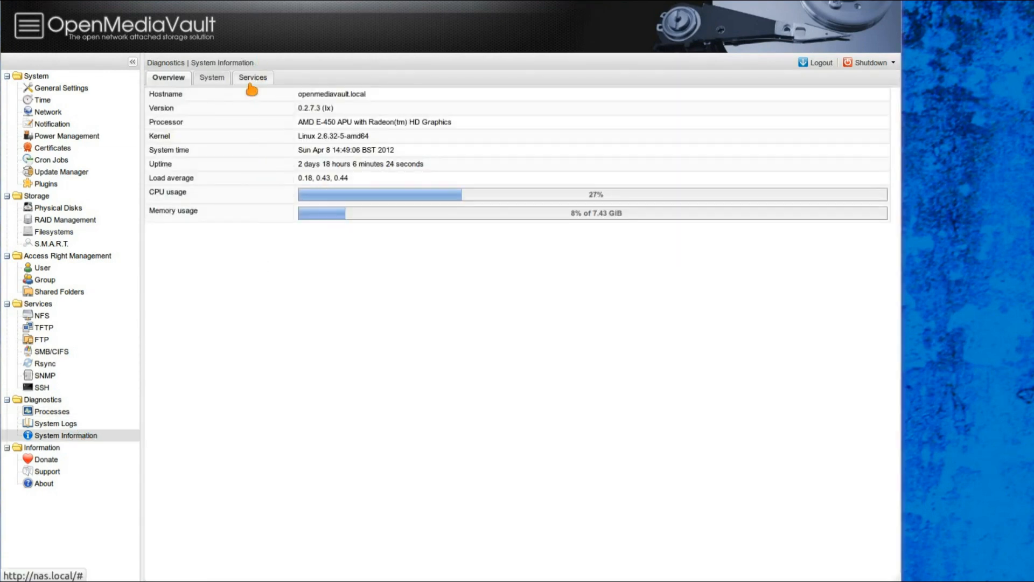
left_click(211, 77)
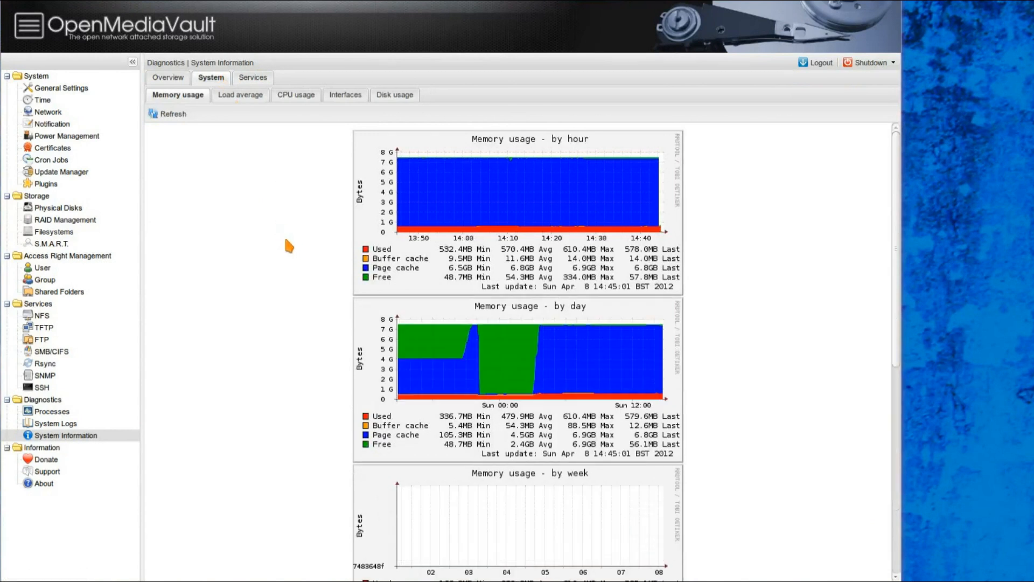
mouse_move(296, 246)
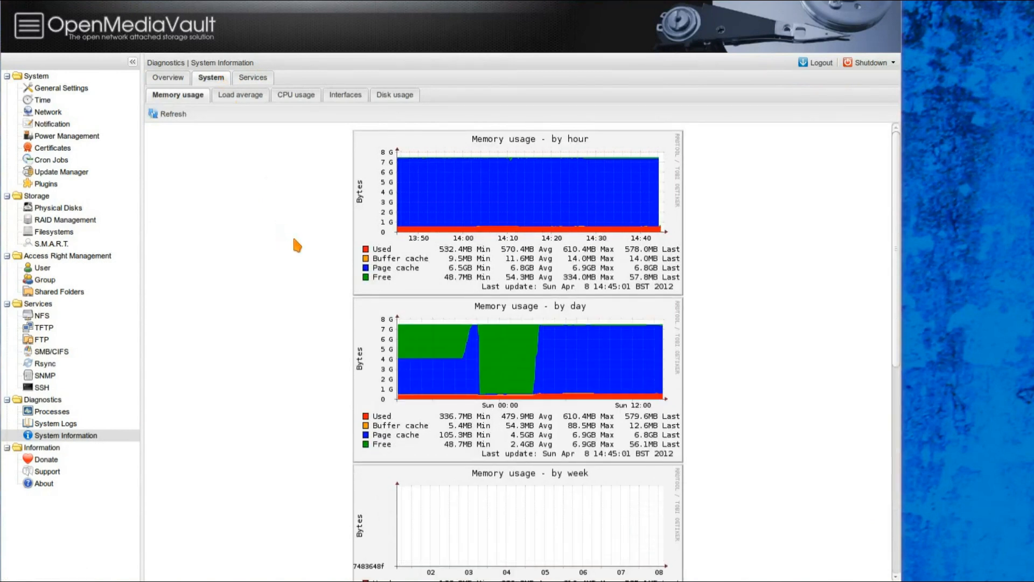
mouse_move(332, 273)
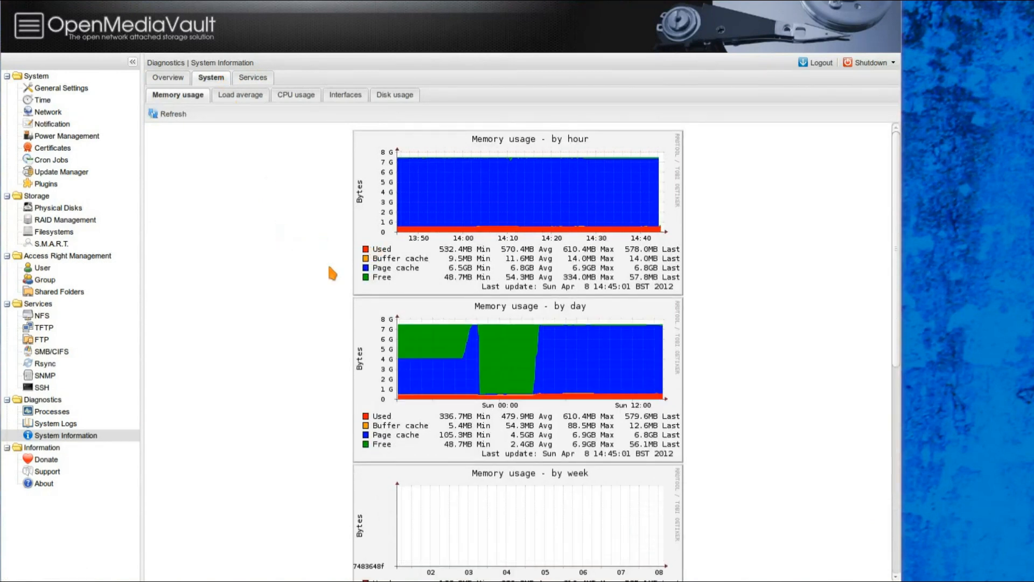
left_click(239, 94)
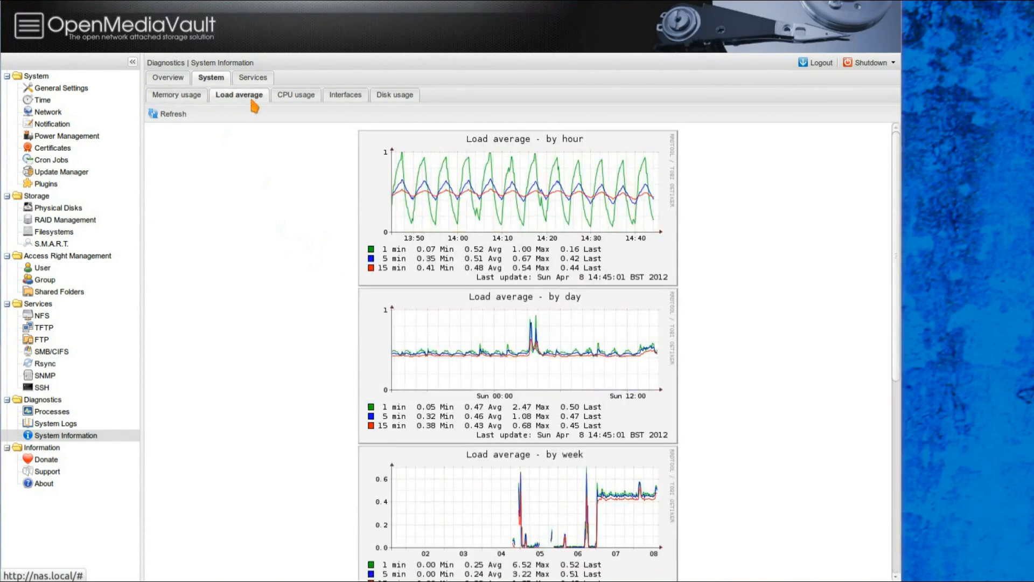
left_click(293, 94)
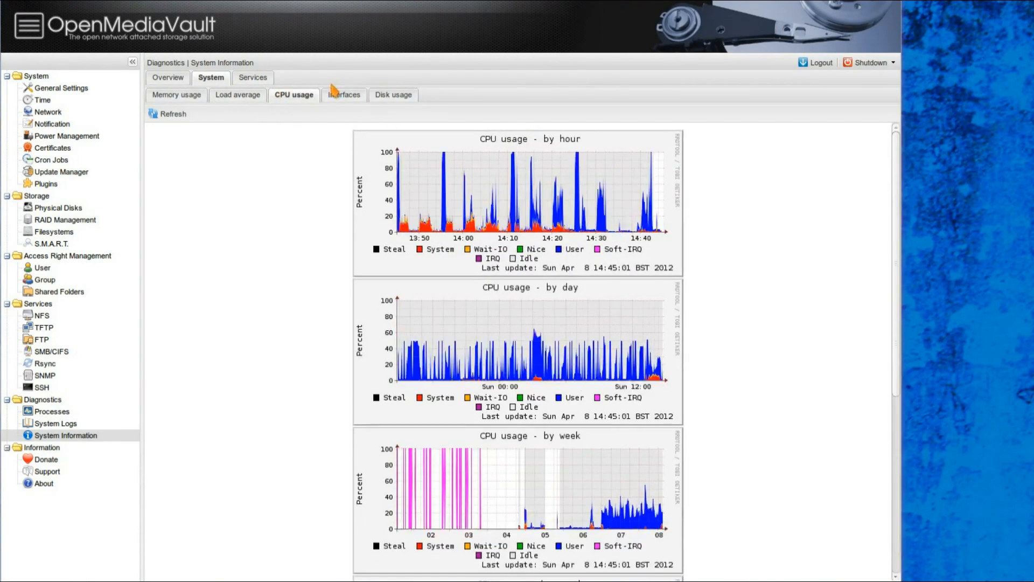
left_click(343, 94)
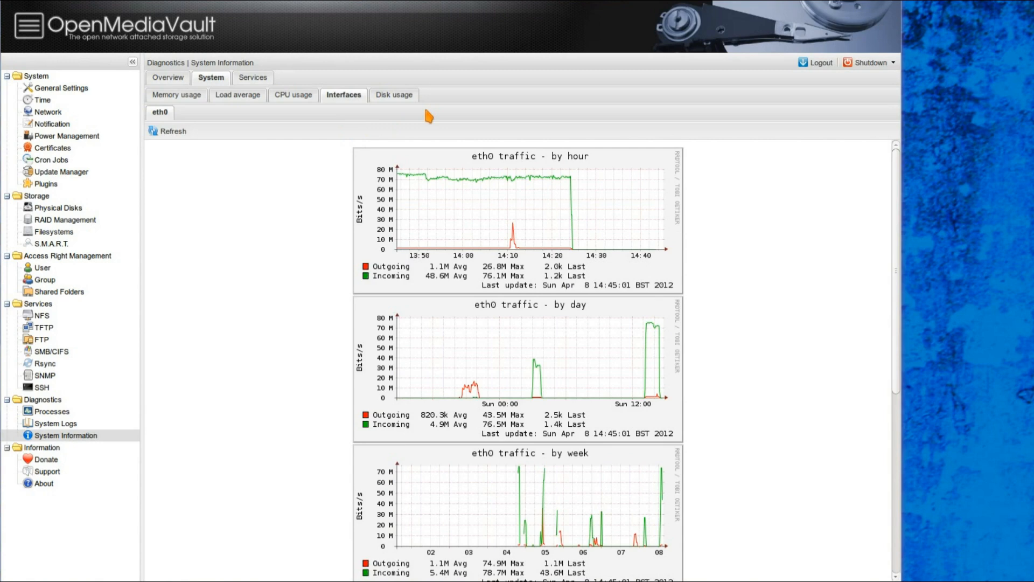
left_click(393, 94)
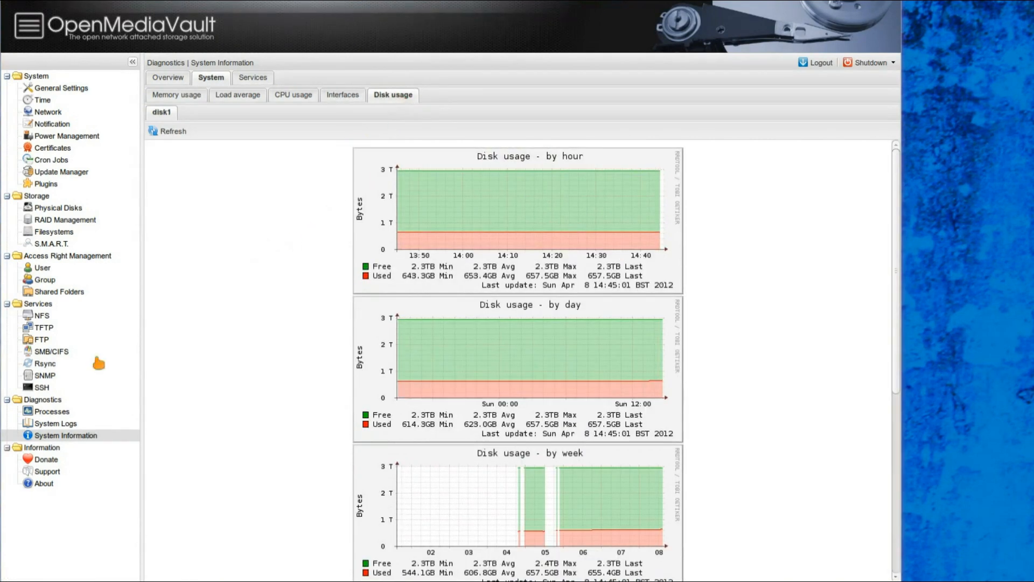
left_click(55, 423)
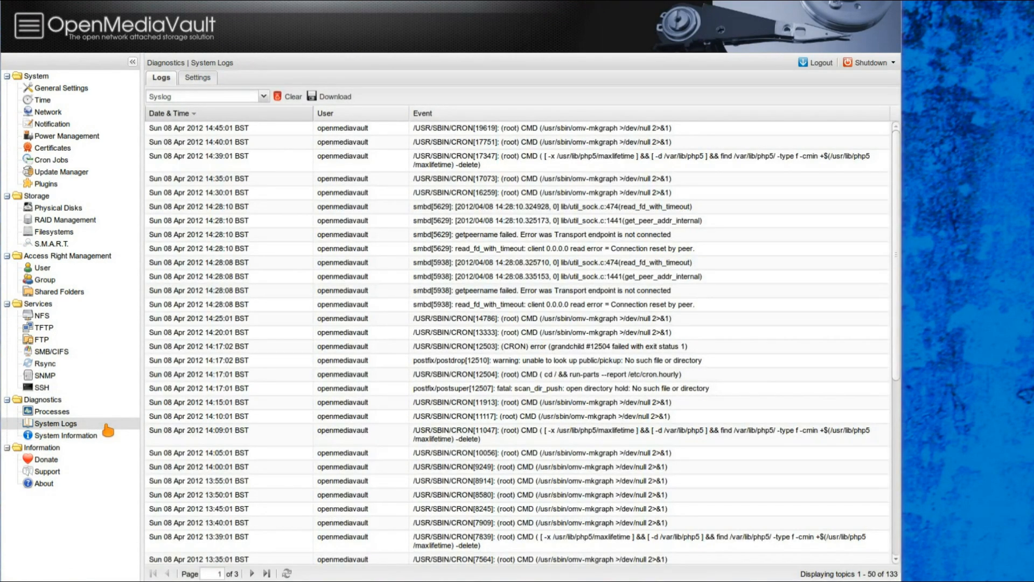
left_click(263, 96)
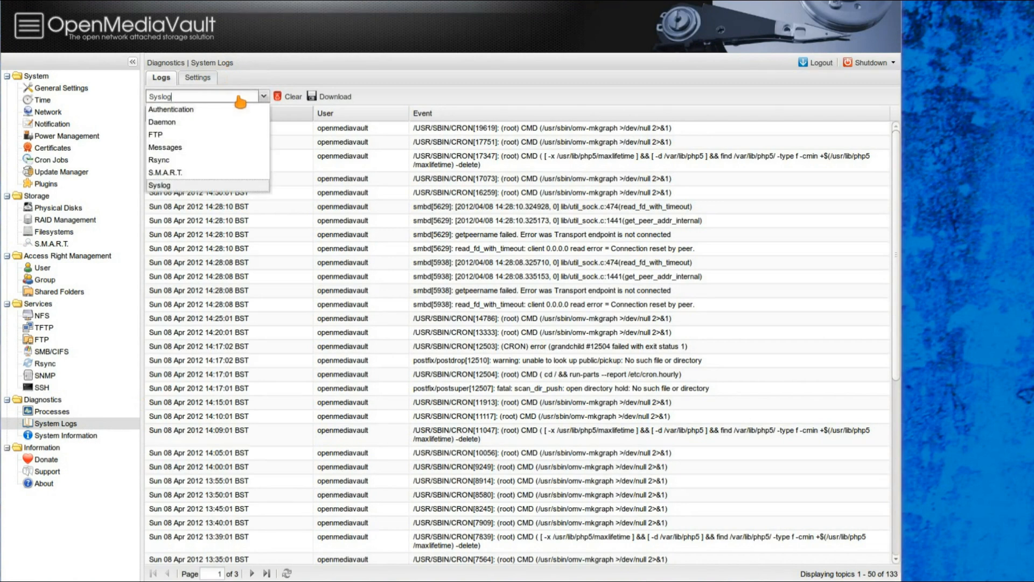
mouse_move(234, 109)
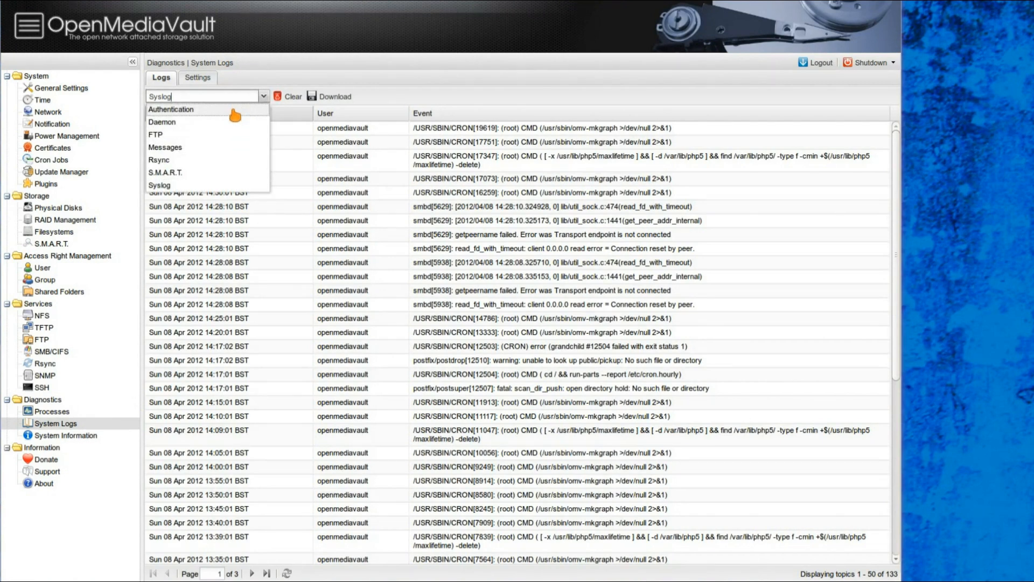
mouse_move(223, 135)
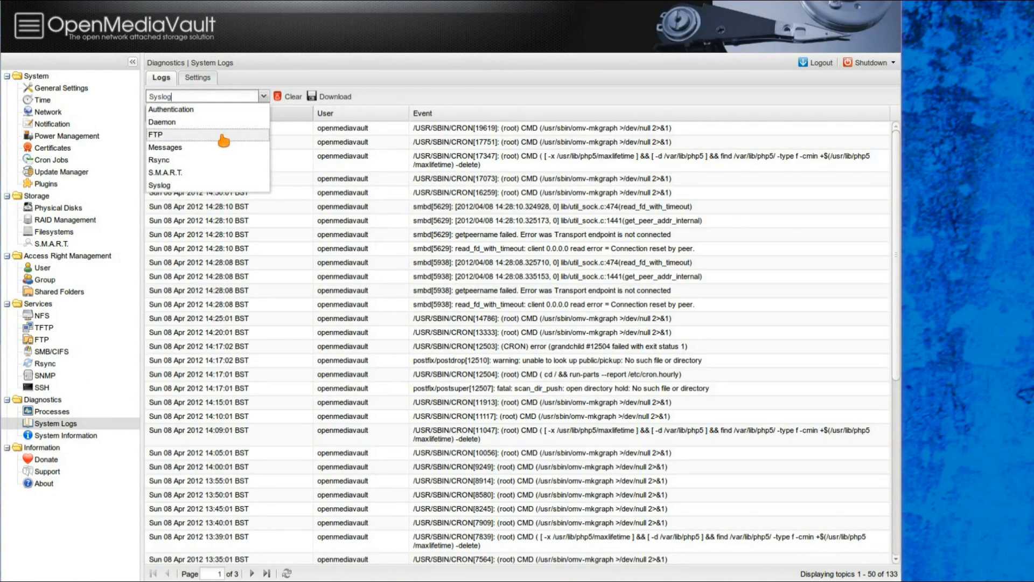
mouse_move(218, 178)
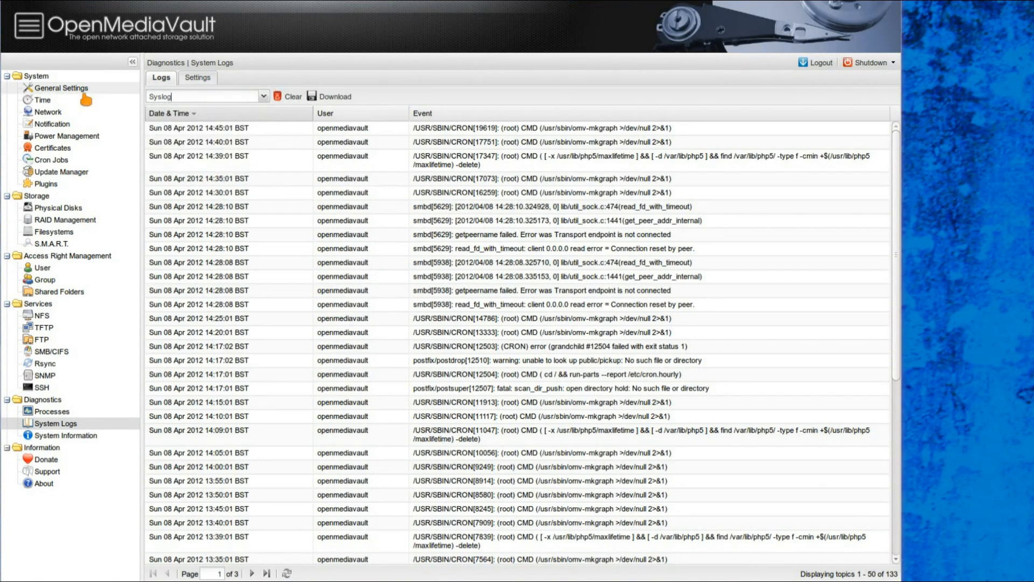
View General Settings, Time, then Network interfaces and DNS servers 8.8.8.8 / 8.8.4.4.
left_click(60, 87)
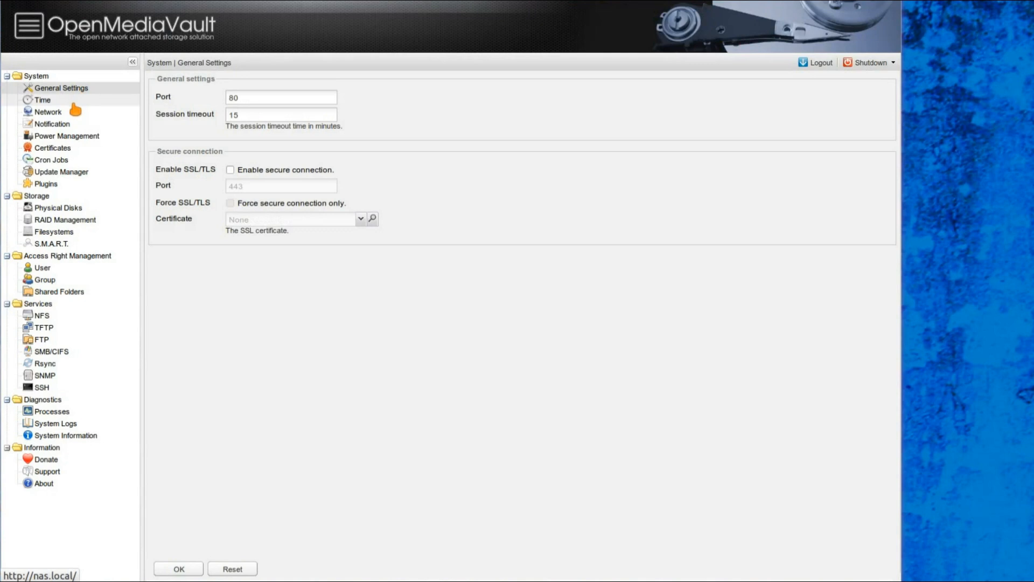
left_click(42, 100)
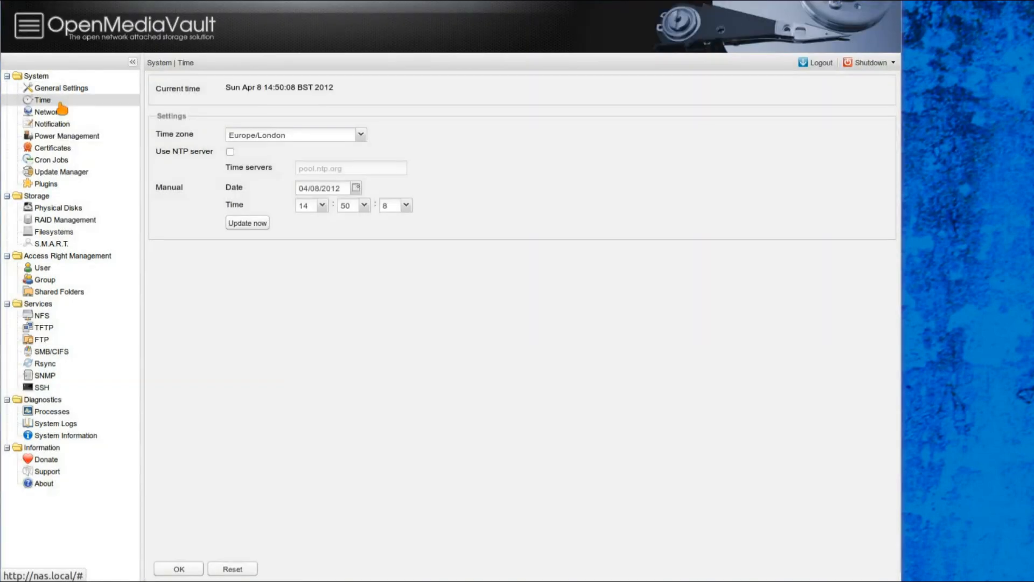
left_click(47, 111)
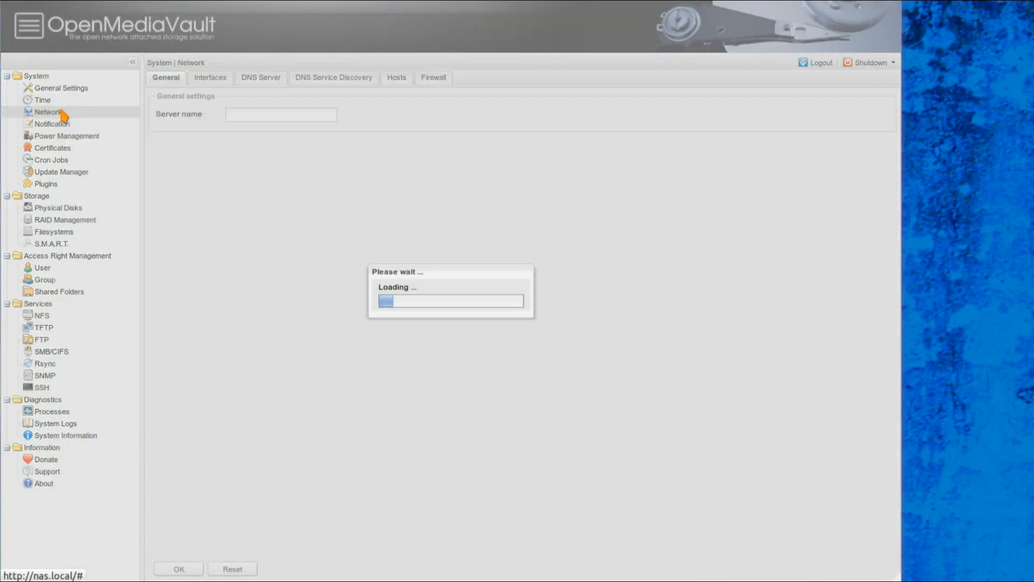
left_click(210, 77)
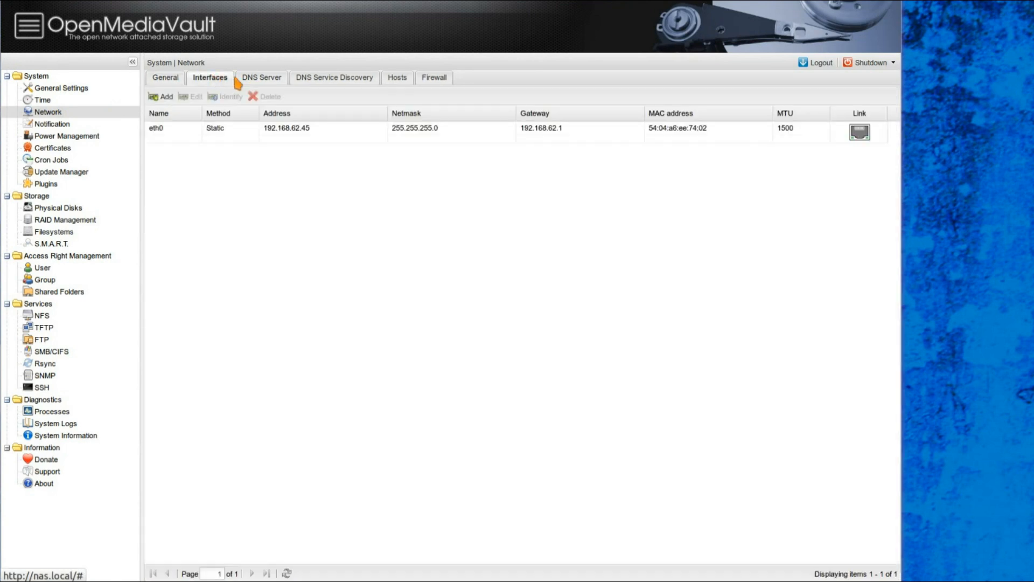
mouse_move(287, 79)
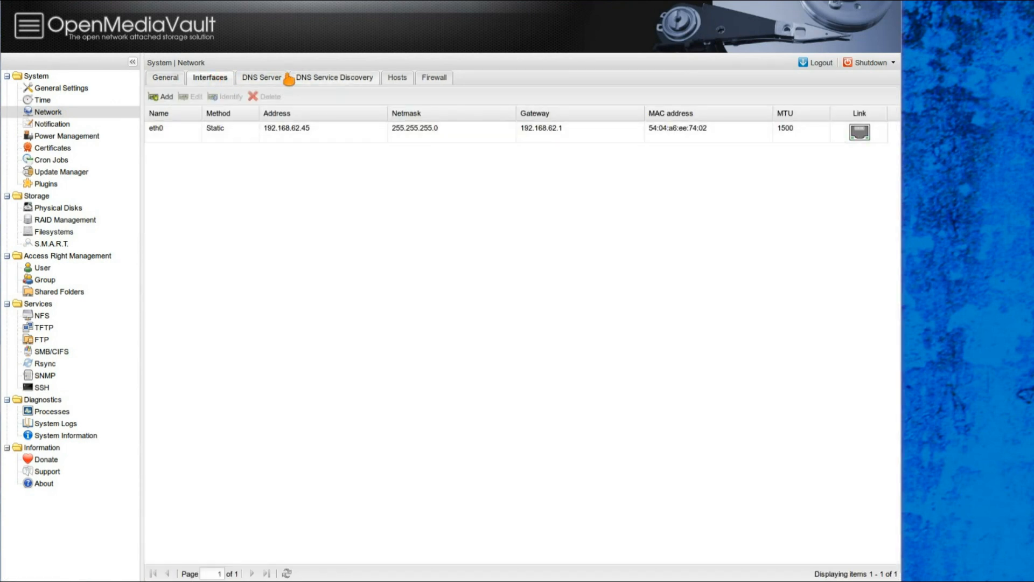
left_click(261, 77)
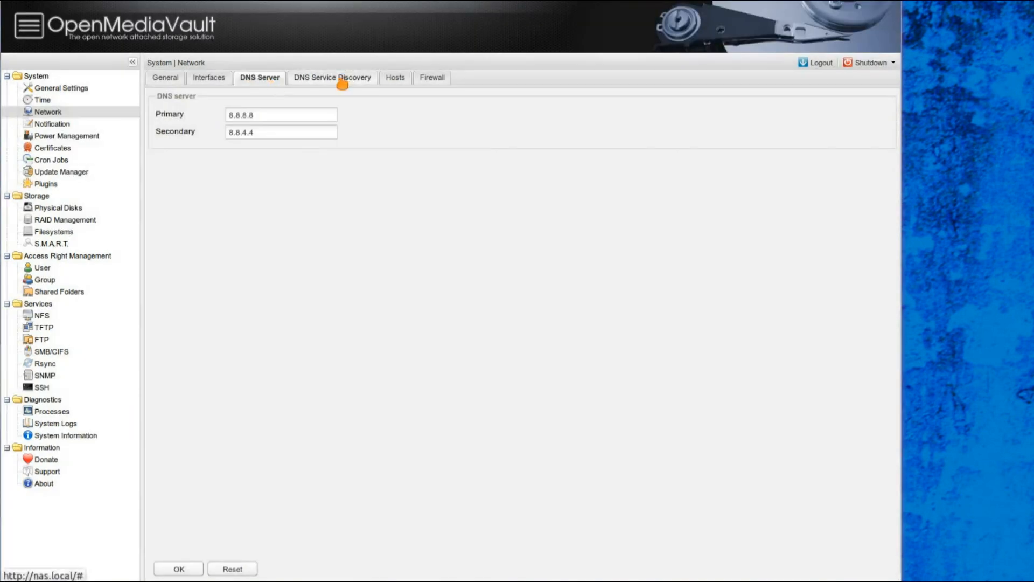
mouse_move(65, 135)
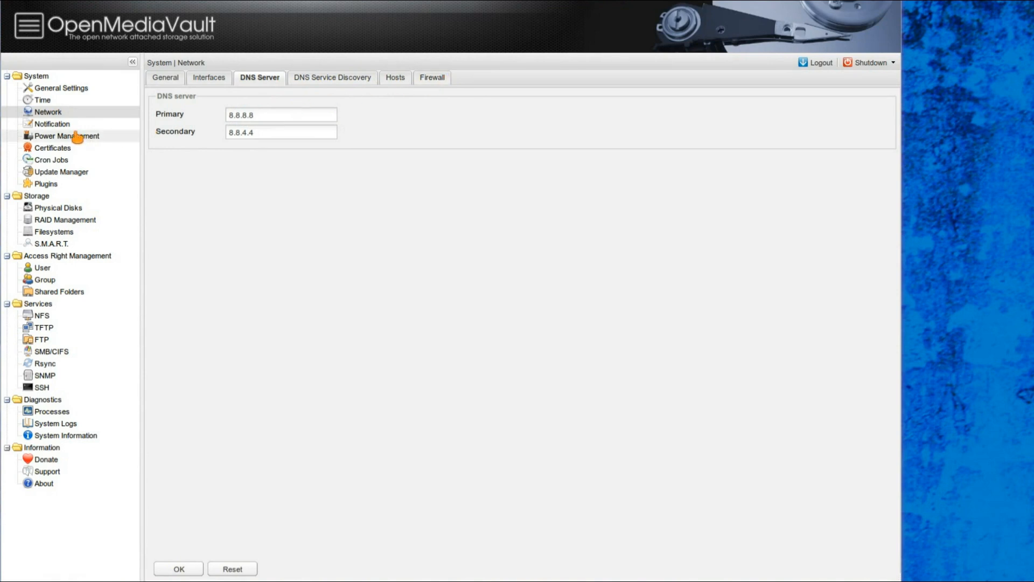
Pass through Notification, Power Management and Certificates to reach the Update Manager.
left_click(51, 124)
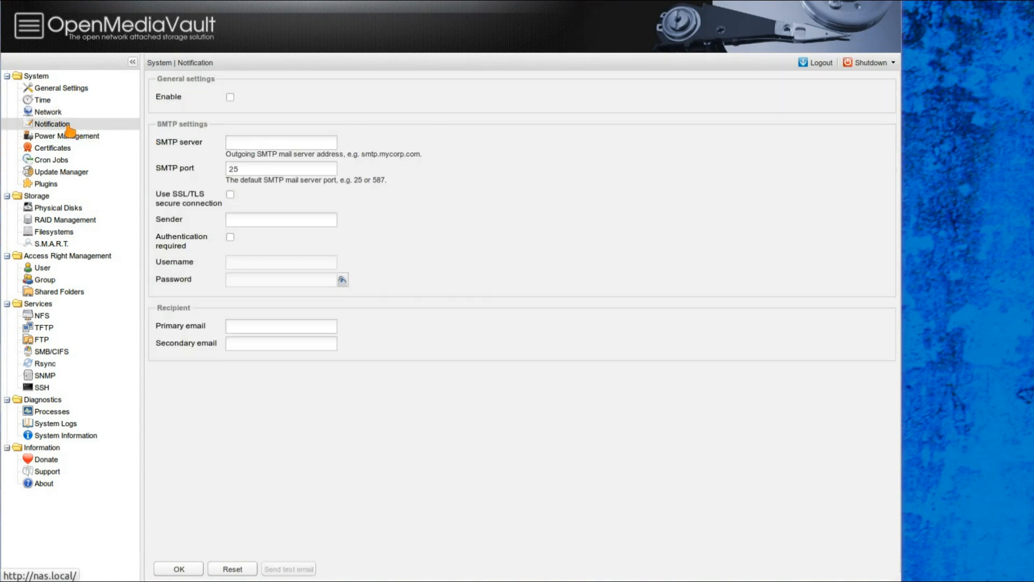
left_click(66, 135)
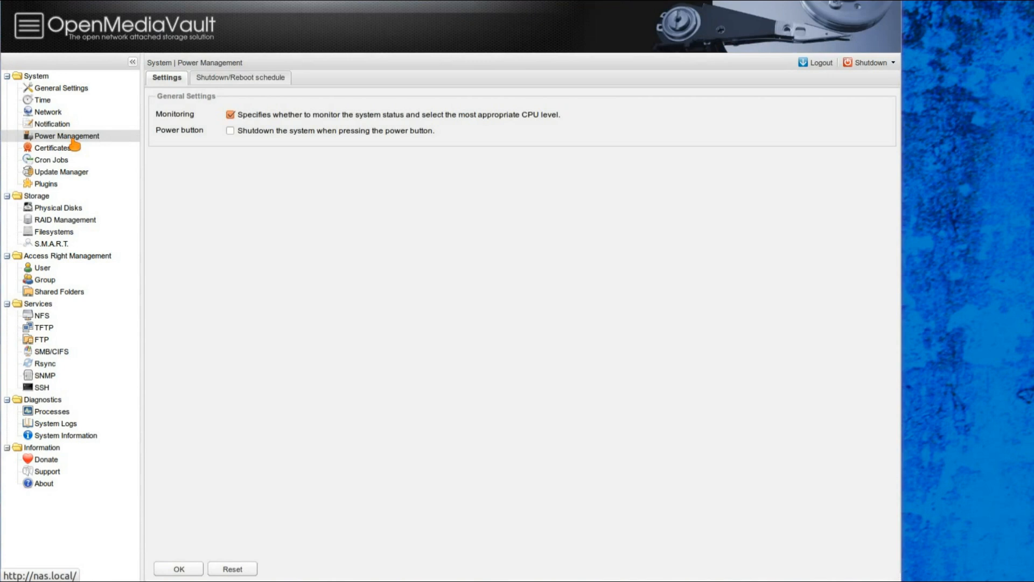
mouse_move(69, 158)
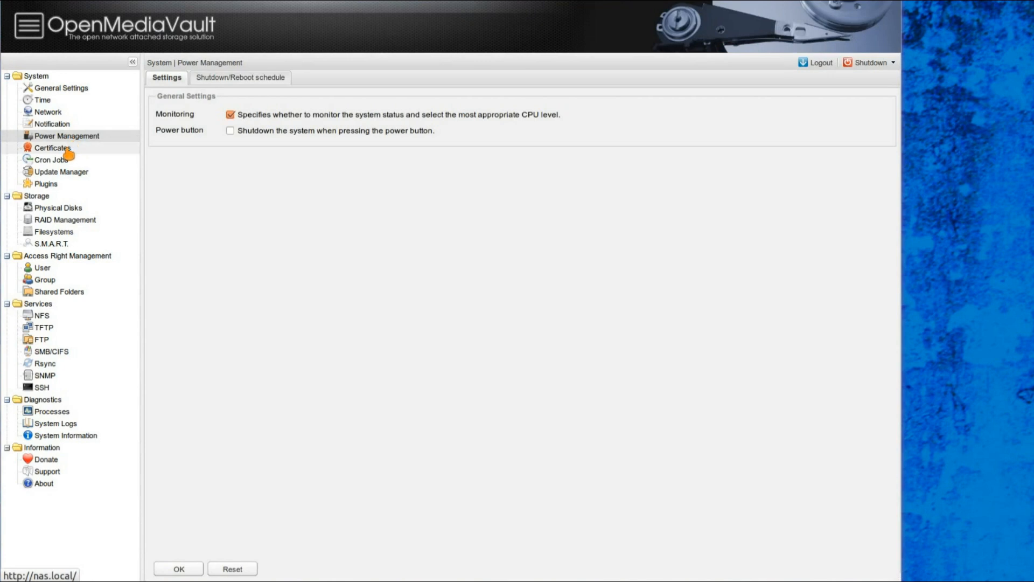
left_click(52, 148)
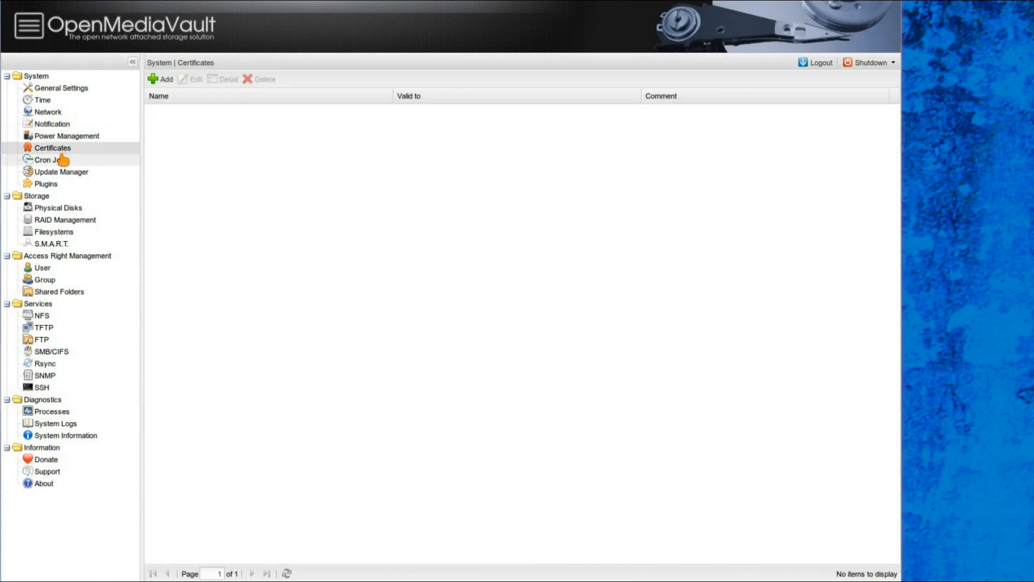
left_click(61, 171)
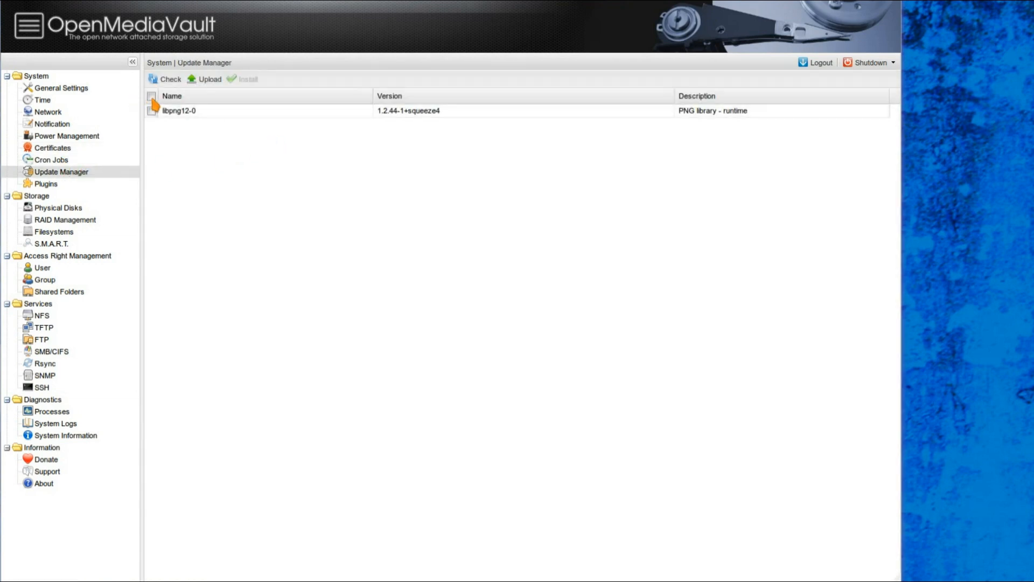
Tick the libpng12-0 update for installation and show the Plugins list.
left_click(151, 95)
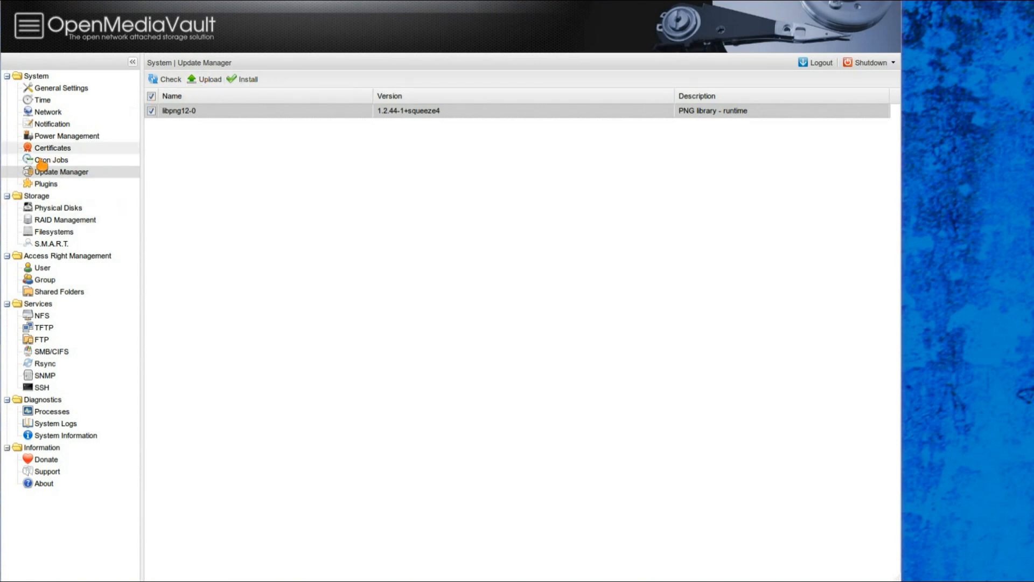
left_click(45, 184)
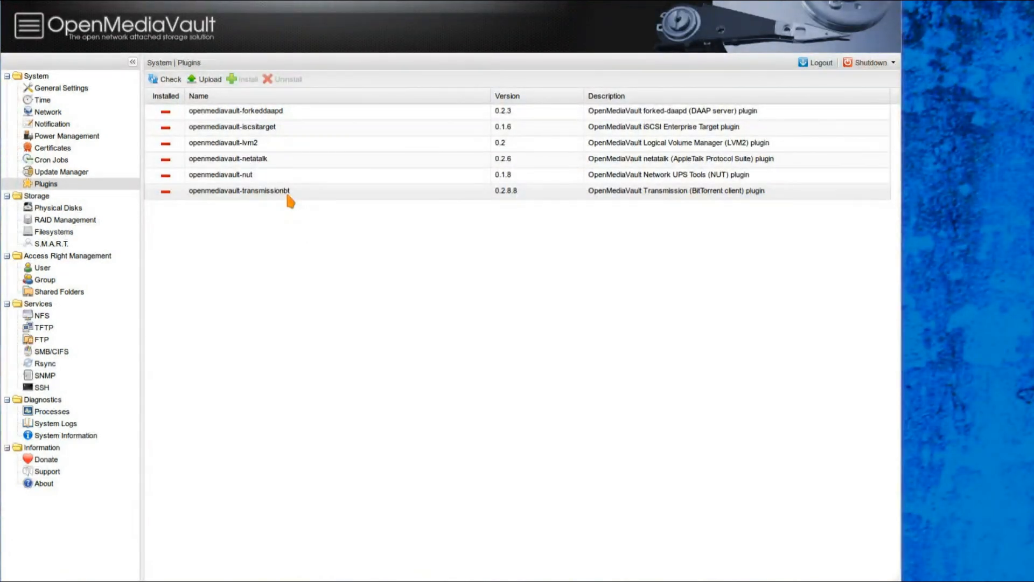
mouse_move(281, 186)
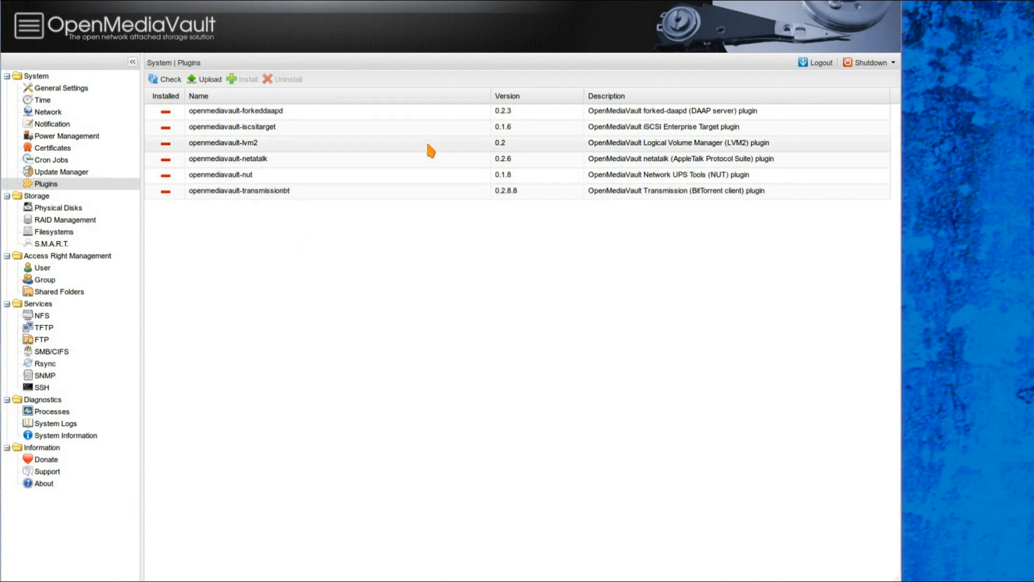
mouse_move(441, 137)
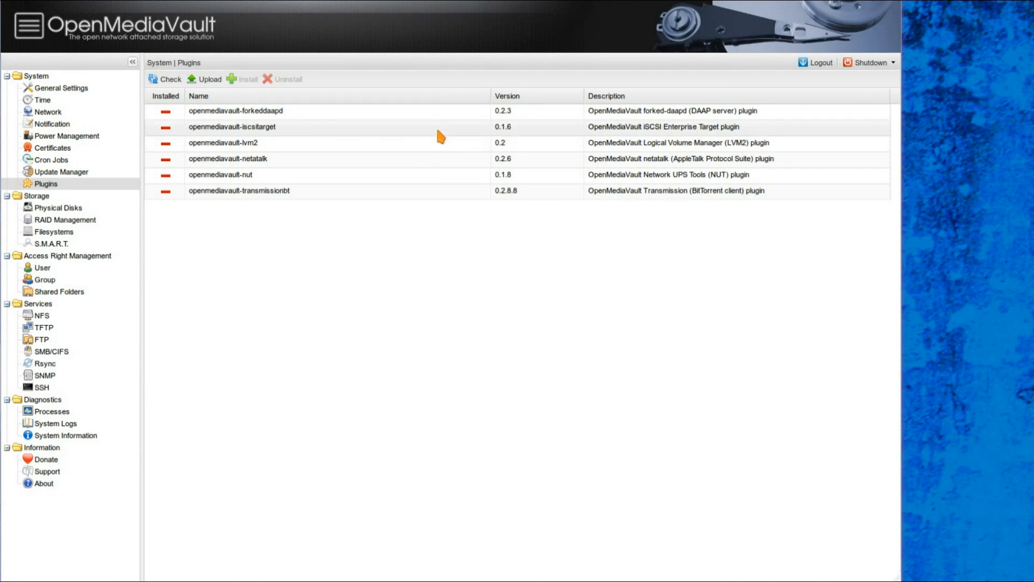
mouse_move(455, 117)
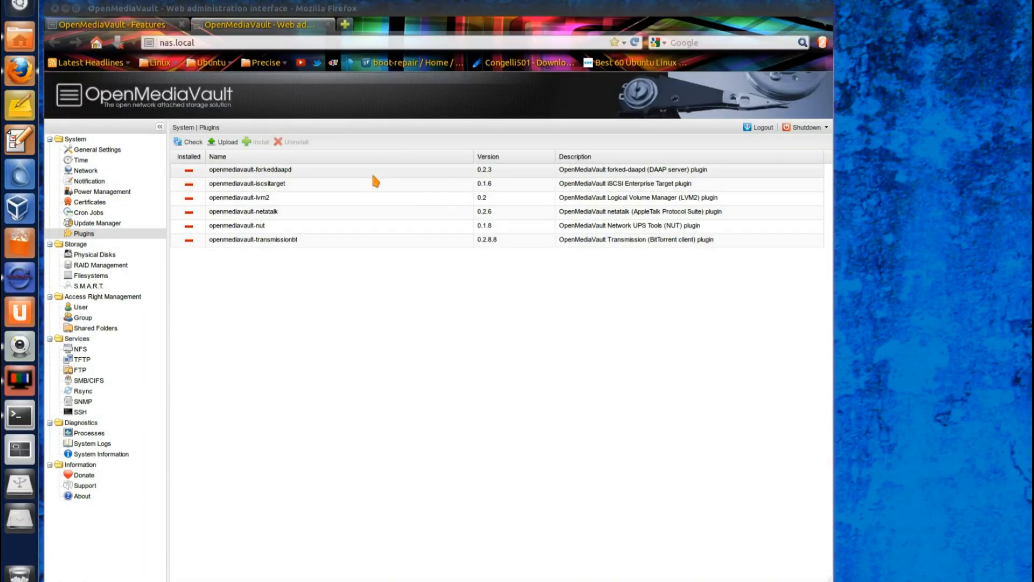
mouse_move(384, 177)
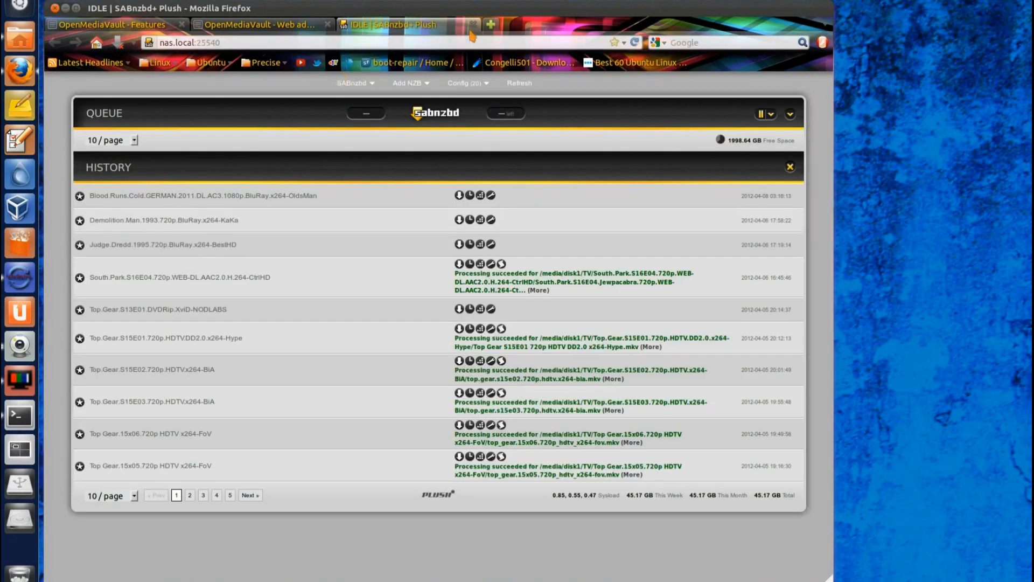
Load the Sick Beard page at nas.local:26122 in the SABnzbd tab.
left_click(185, 42)
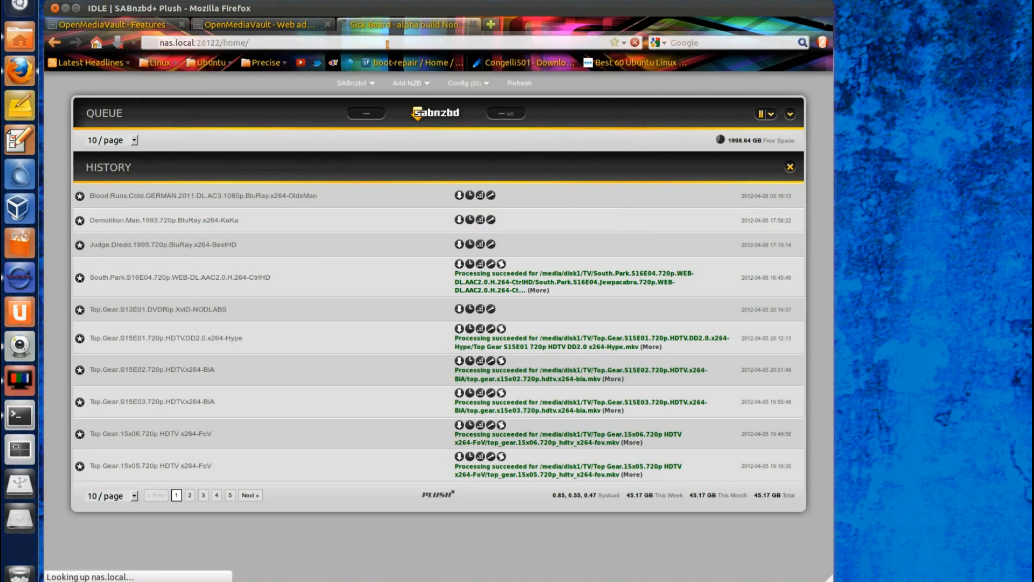
Let the Sick Beard home page load showing the list of nine tracked shows.
left_click(376, 25)
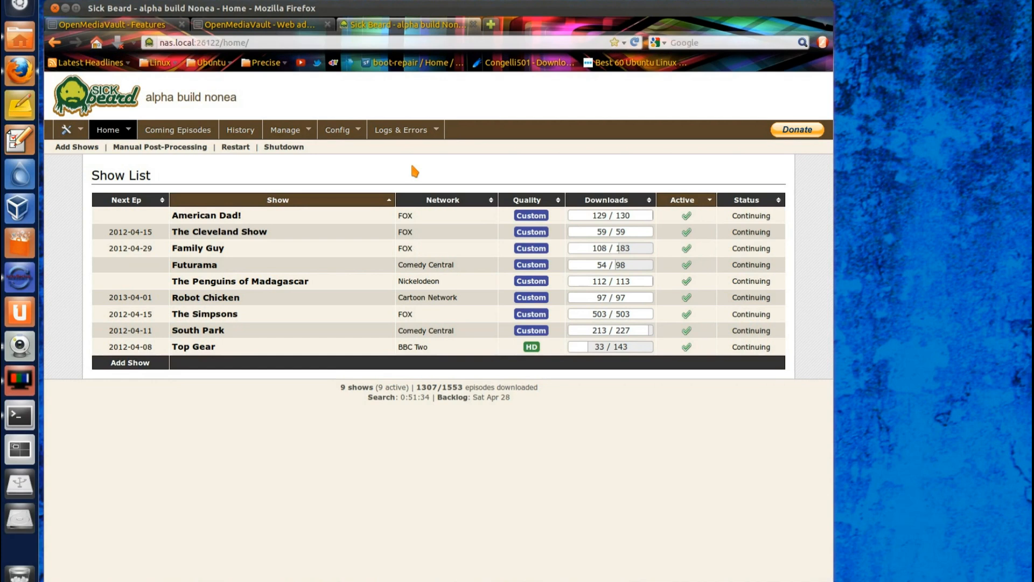
mouse_move(548, 142)
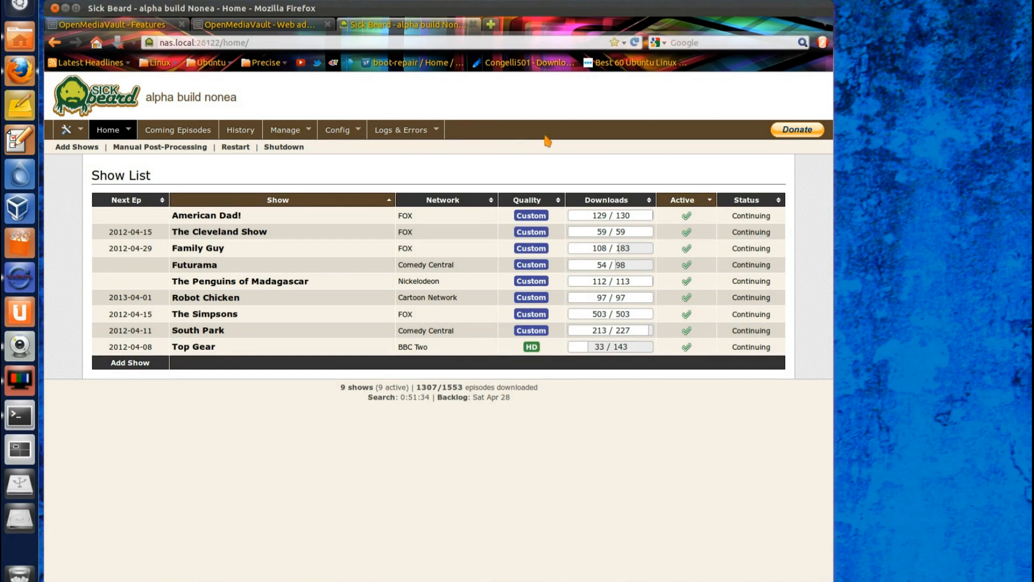